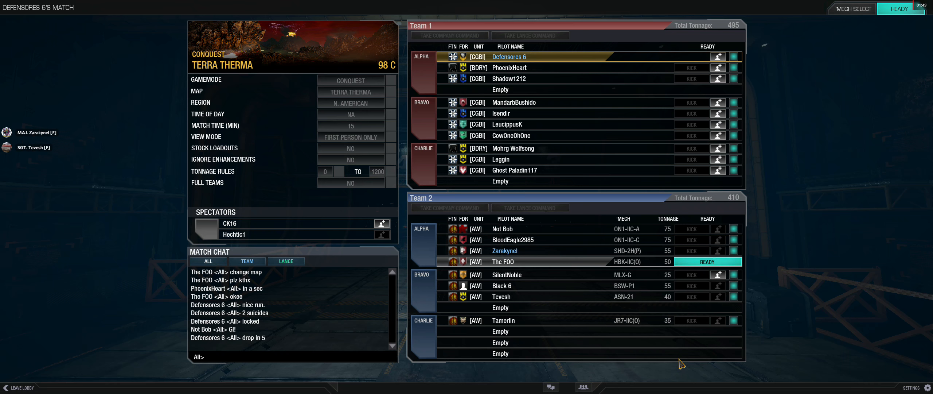
# Fire on enemy mechs until the Hunchback IIC is destroyed and its damage report shows.
pyautogui.click(900, 9)
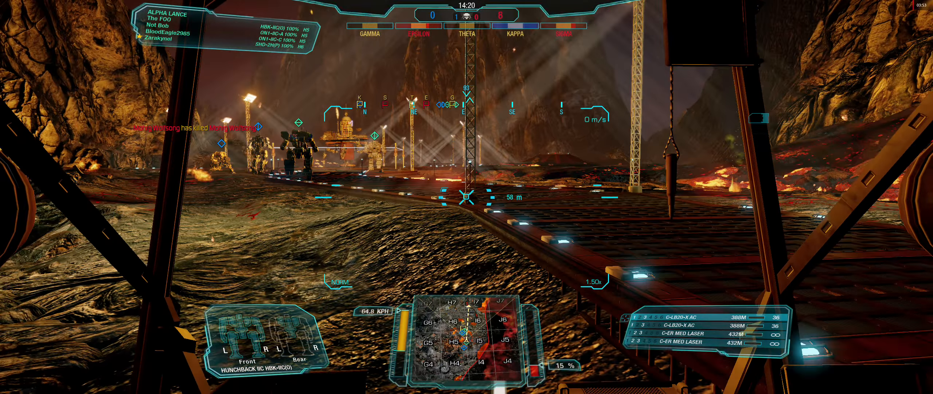
pyautogui.press('b')
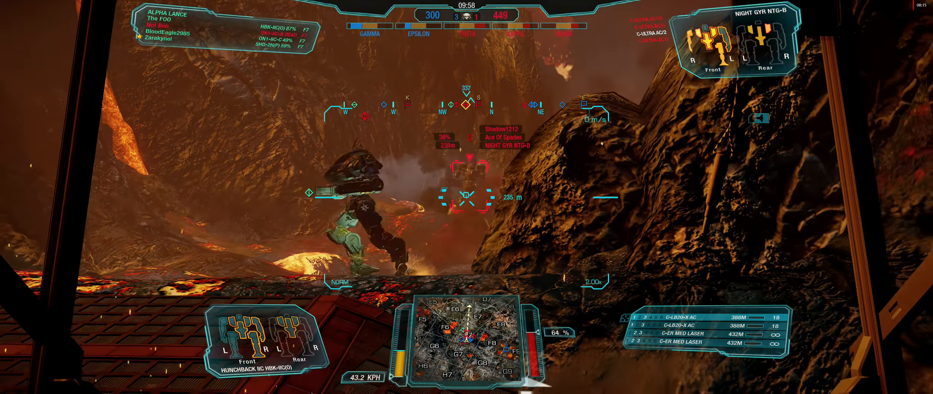
pyautogui.click(466, 198)
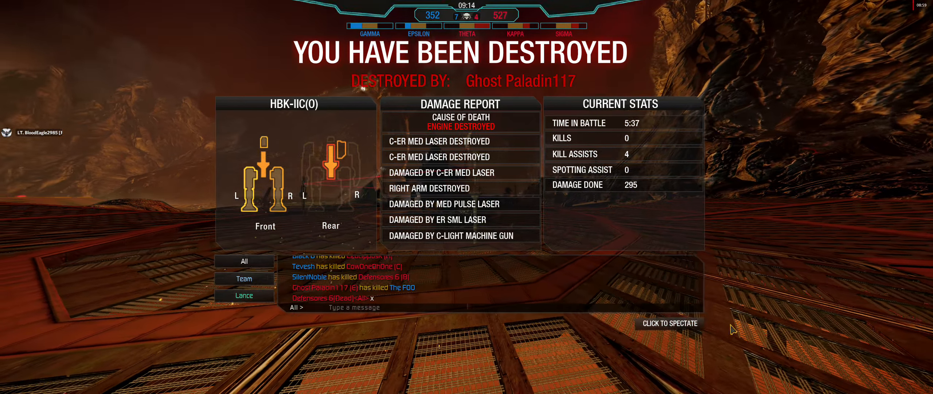
# Spectate surviving teammates, cycling through Black 6, Tevesh and SilentNoble.
pyautogui.click(669, 322)
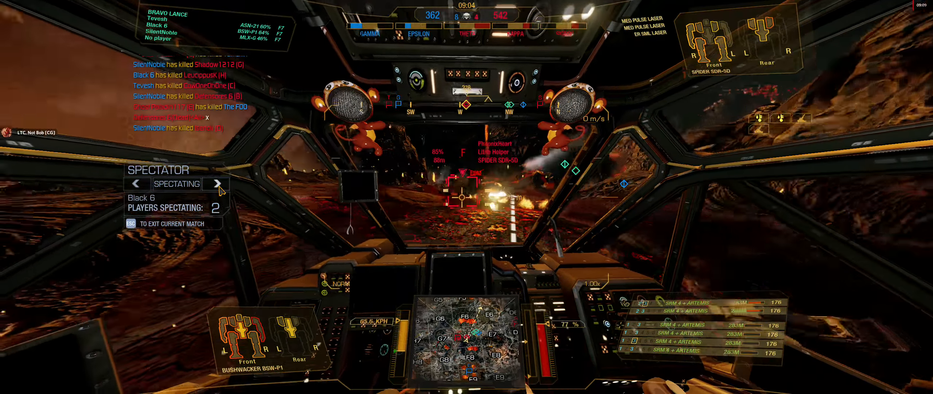
pyautogui.click(216, 184)
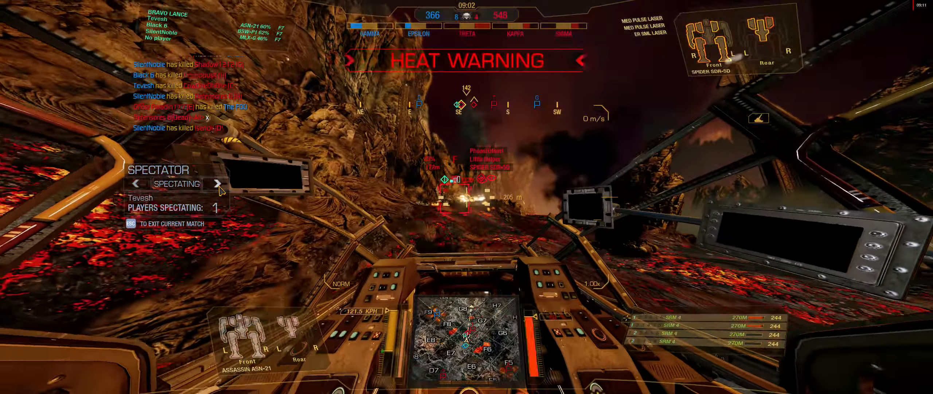
pyautogui.click(218, 183)
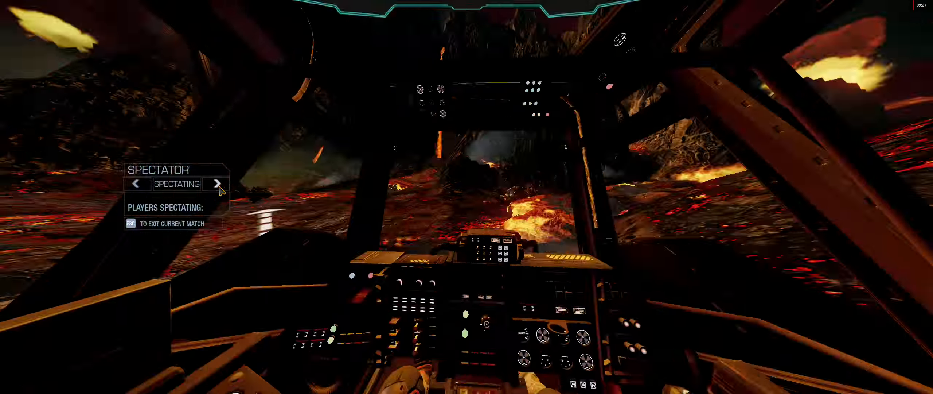
pyautogui.click(216, 184)
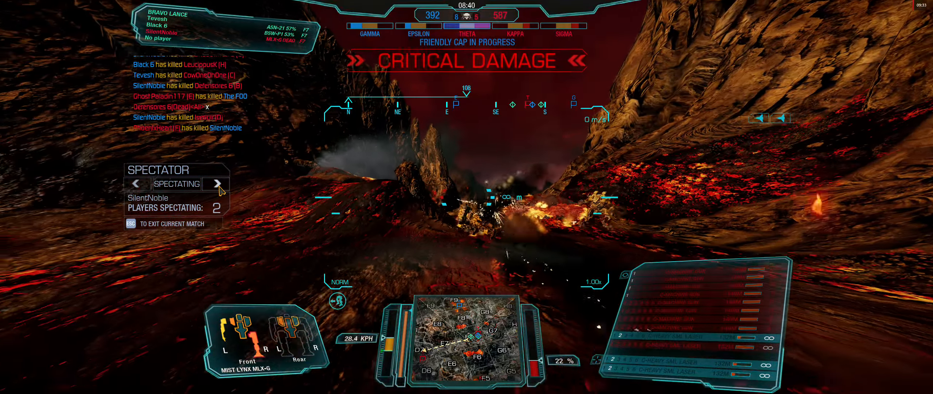
pyautogui.click(215, 184)
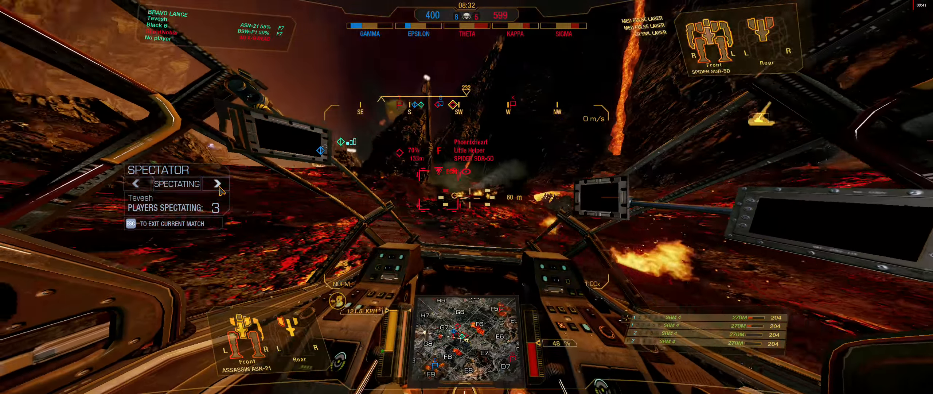
pyautogui.click(215, 183)
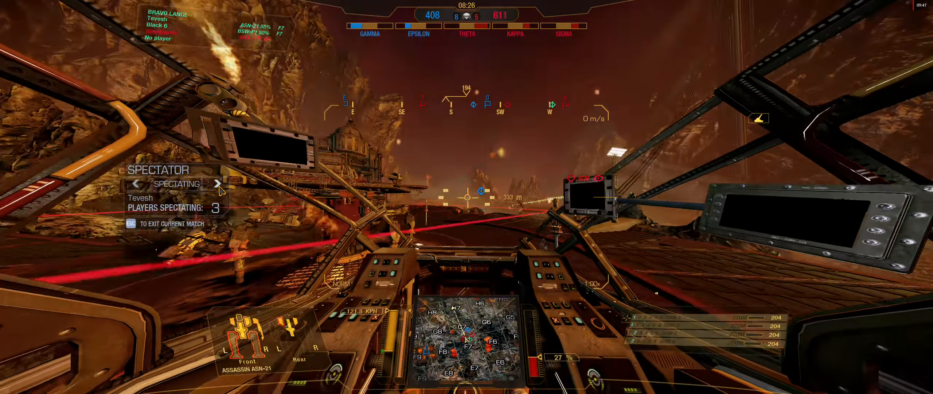
pyautogui.click(218, 183)
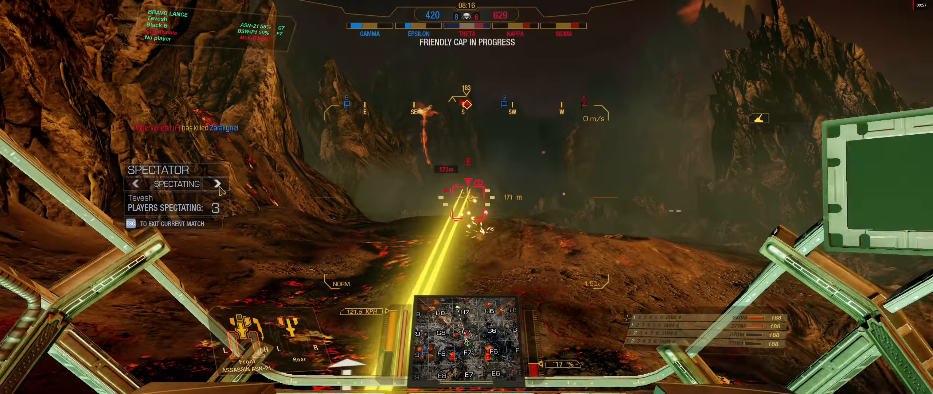
pyautogui.click(218, 184)
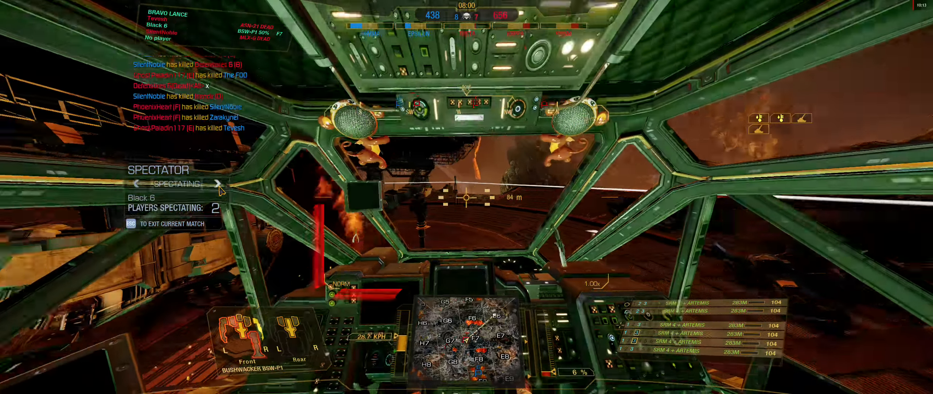
pyautogui.click(218, 183)
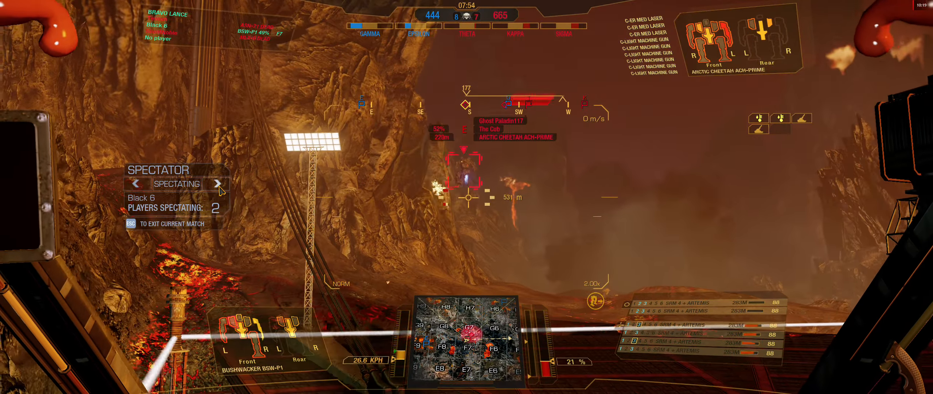
pyautogui.click(217, 184)
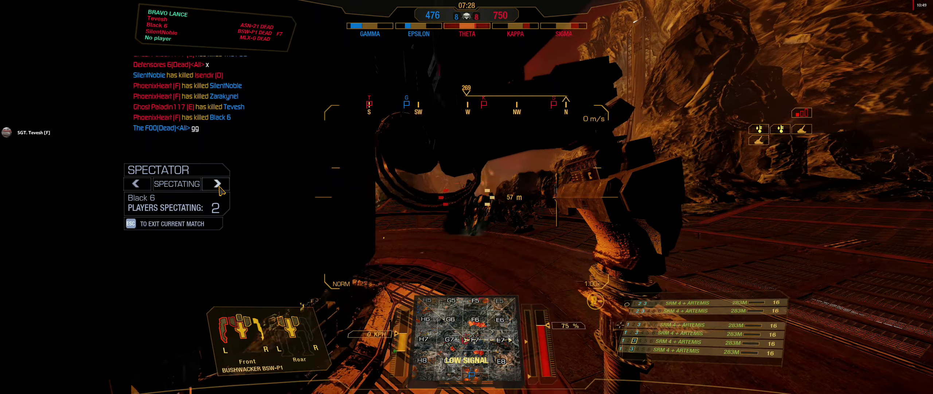
# Keep spectating until the Terra Therma defeat's Mission Summary appears.
pyautogui.click(216, 184)
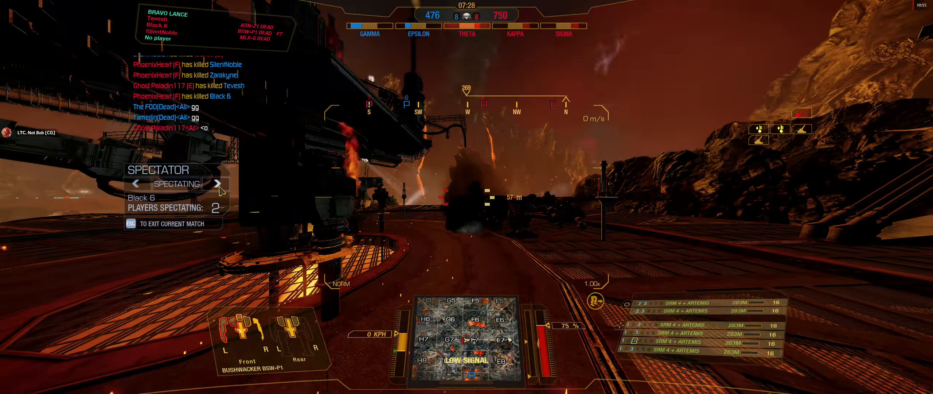
pyautogui.click(218, 184)
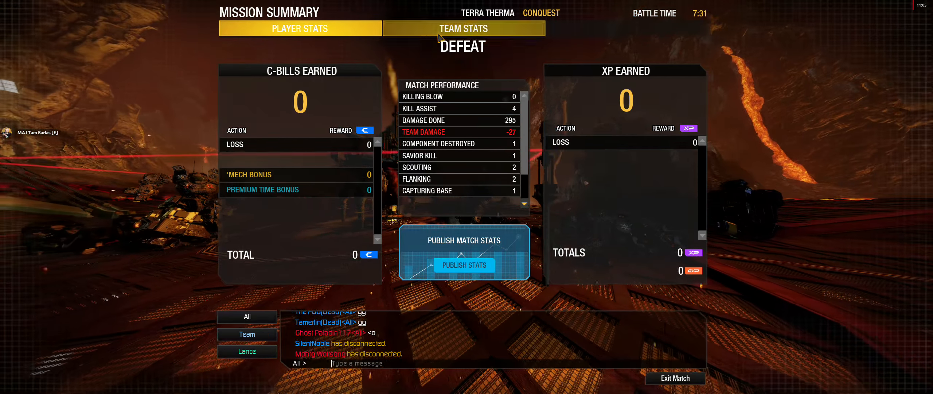
# Review the Team Stats scores, then exit the match to the lobby.
pyautogui.click(463, 28)
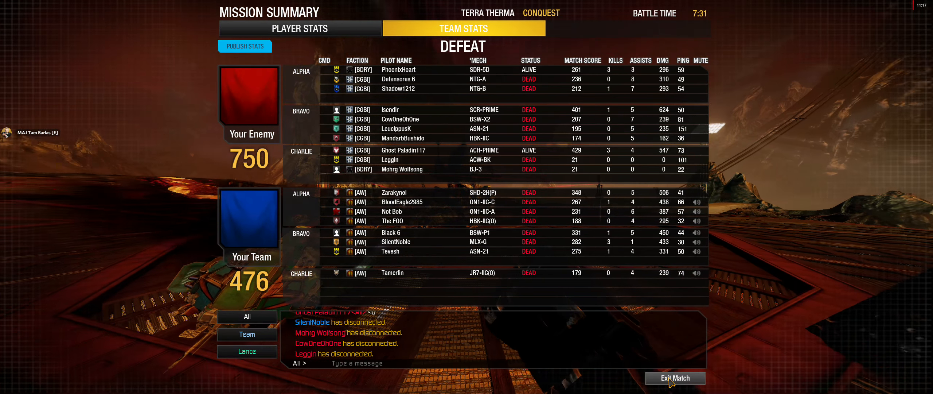
pyautogui.click(675, 387)
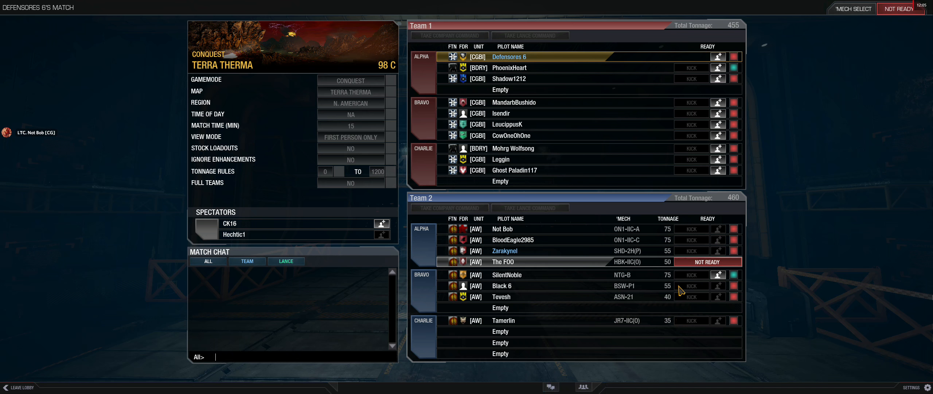
pyautogui.moveTo(708, 261)
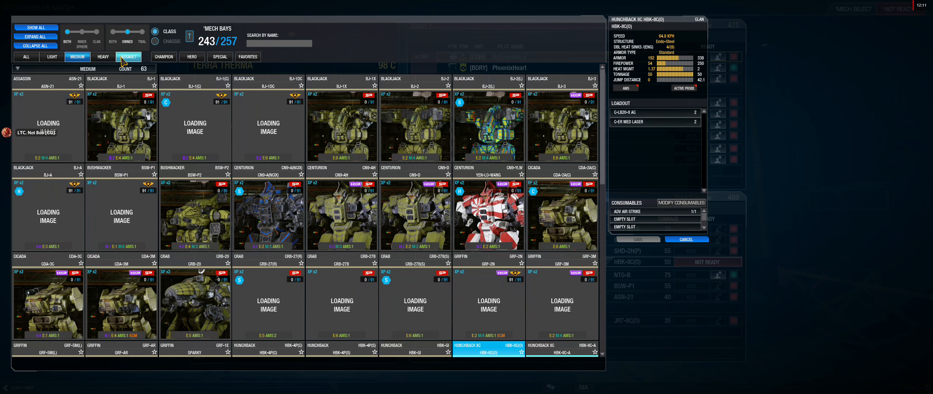
# Filter the mech bays to assault mechs and preview the Atlas AS7-RS(C).
pyautogui.click(128, 56)
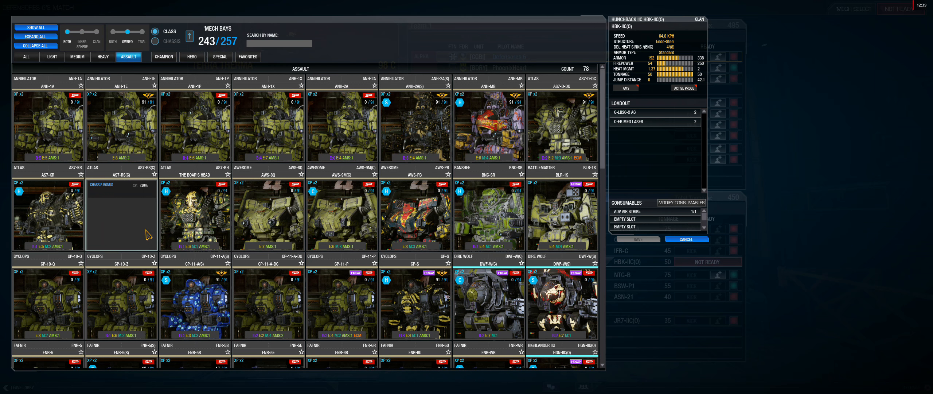
pyautogui.moveTo(126, 221)
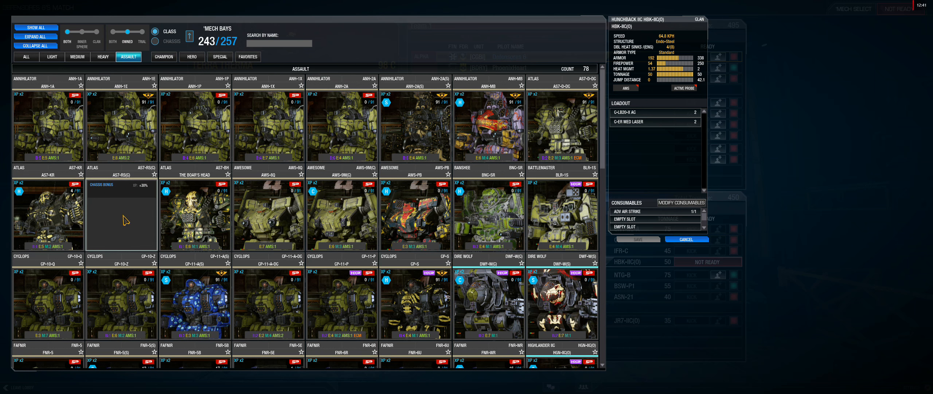
pyautogui.click(121, 214)
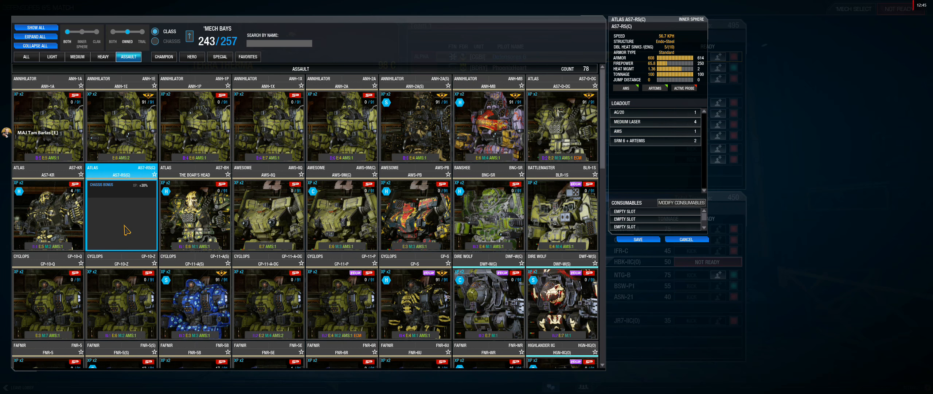
pyautogui.moveTo(127, 221)
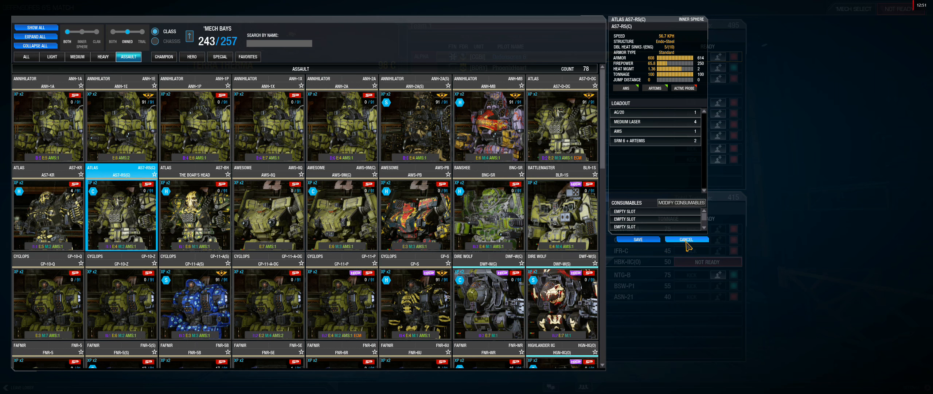
pyautogui.moveTo(692, 244)
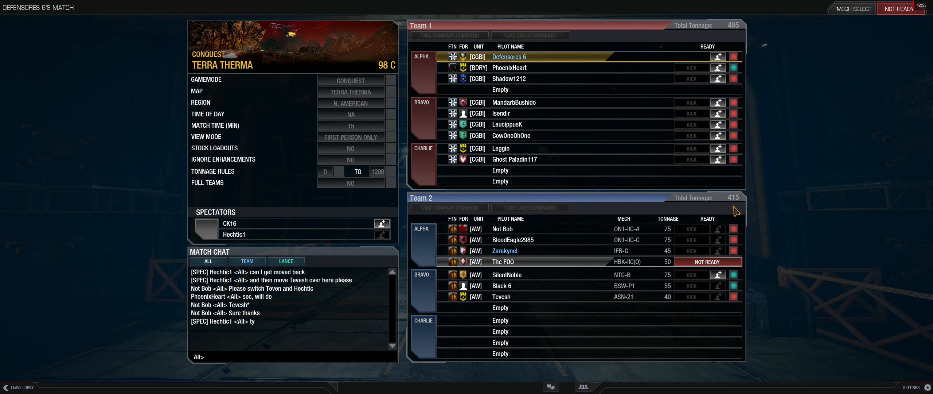
# Leave the private match lobby and confirm with Yes.
pyautogui.click(20, 387)
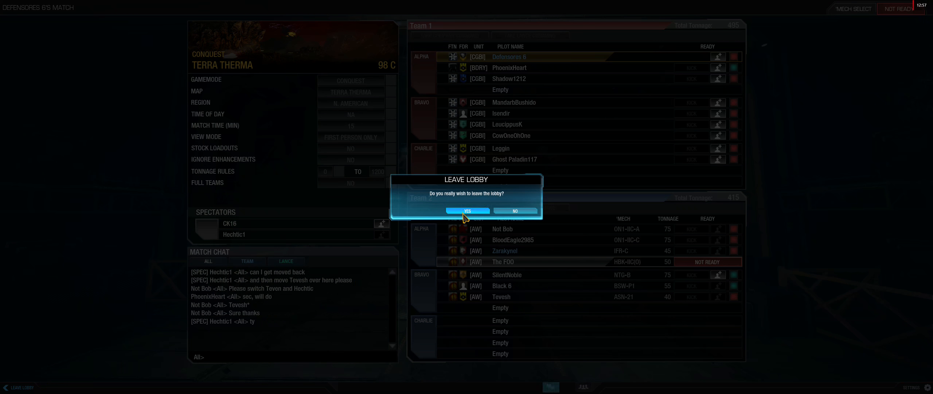
pyautogui.click(467, 211)
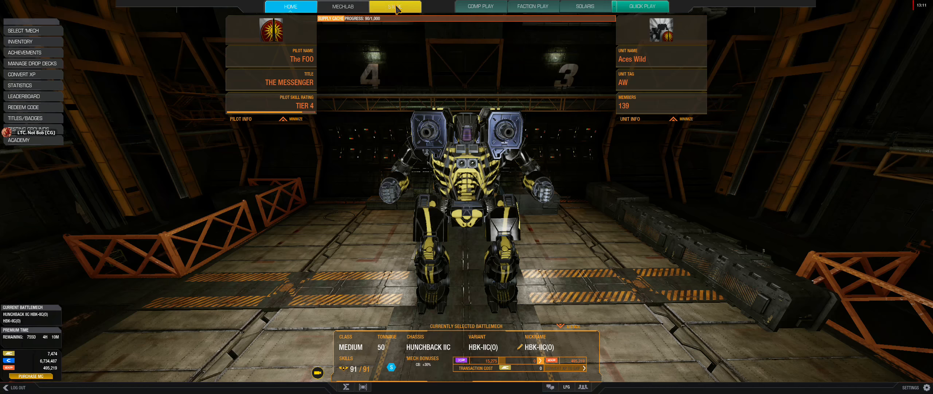
# In the store, filter Battlemechs to Assault, expand Atlas and preview AS7-D.
pyautogui.click(392, 6)
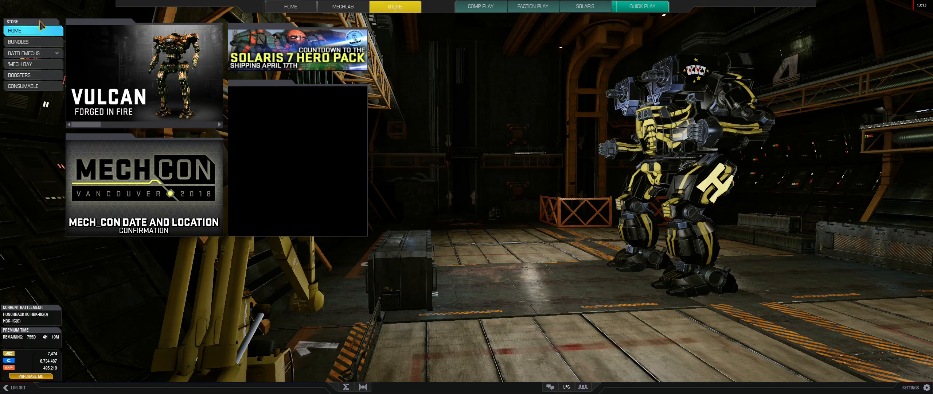
pyautogui.click(24, 53)
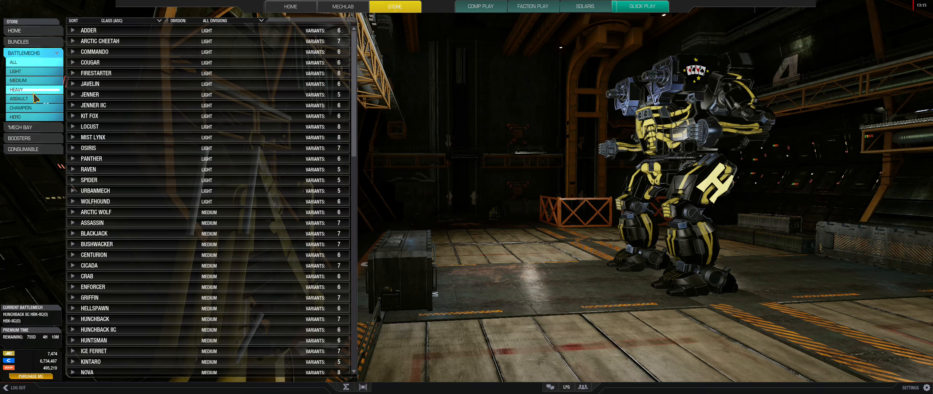
pyautogui.click(19, 99)
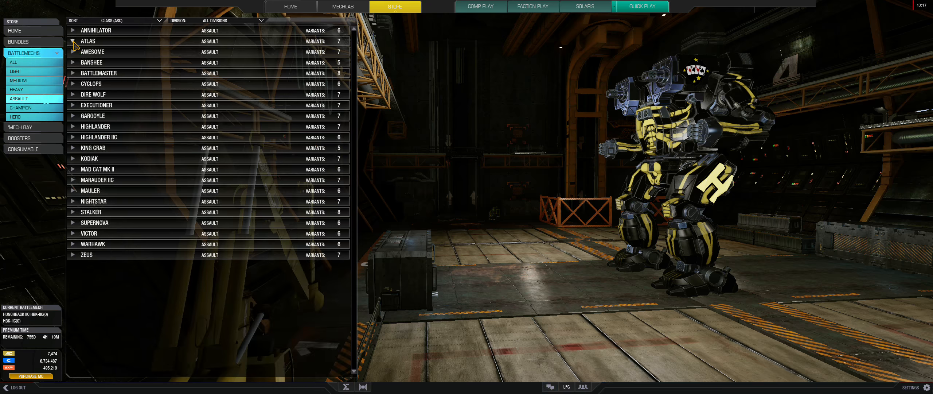
pyautogui.click(73, 41)
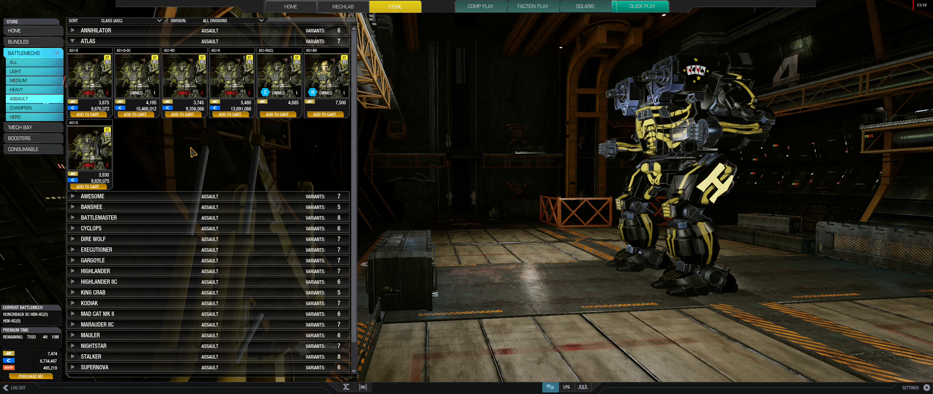
pyautogui.click(90, 75)
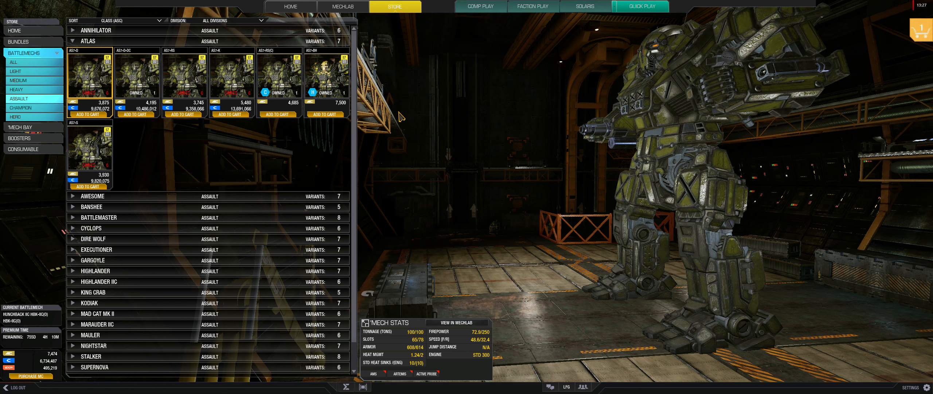
# Add the Atlas AS7-D to the cart and purchase it.
pyautogui.click(87, 114)
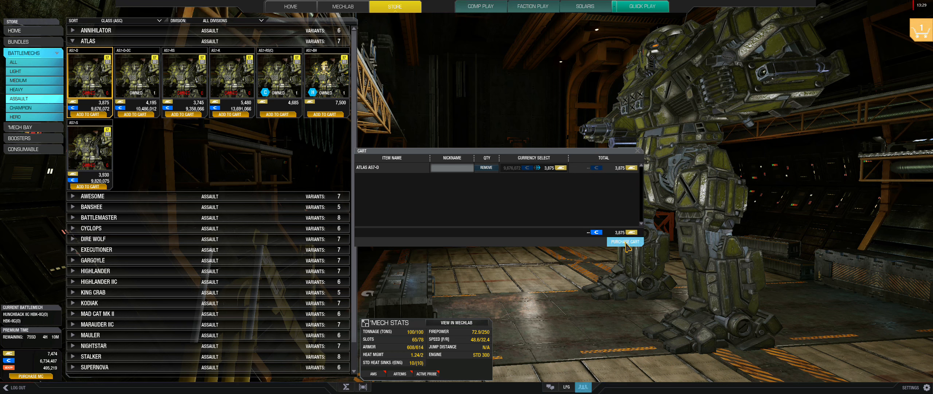
pyautogui.click(625, 241)
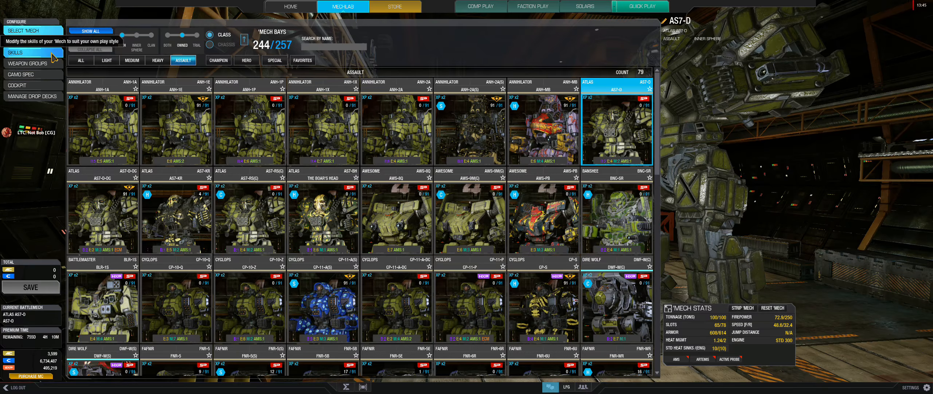
# Open the AS7-D loadout and adjust its torso armor values.
pyautogui.click(18, 42)
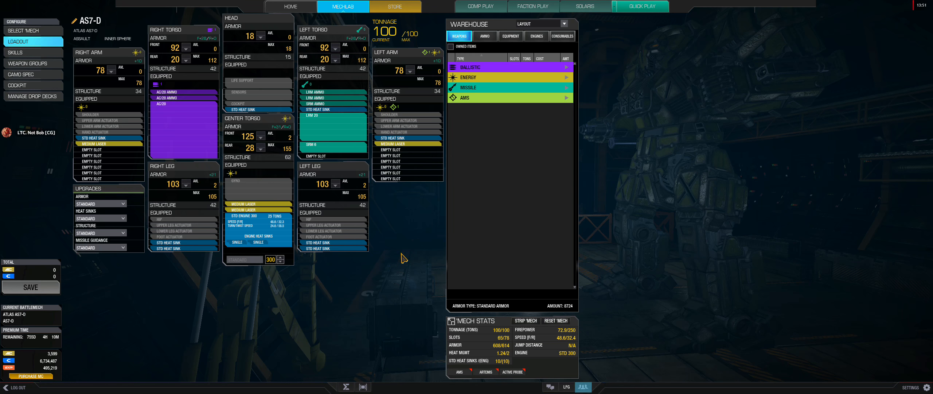
pyautogui.moveTo(351, 158)
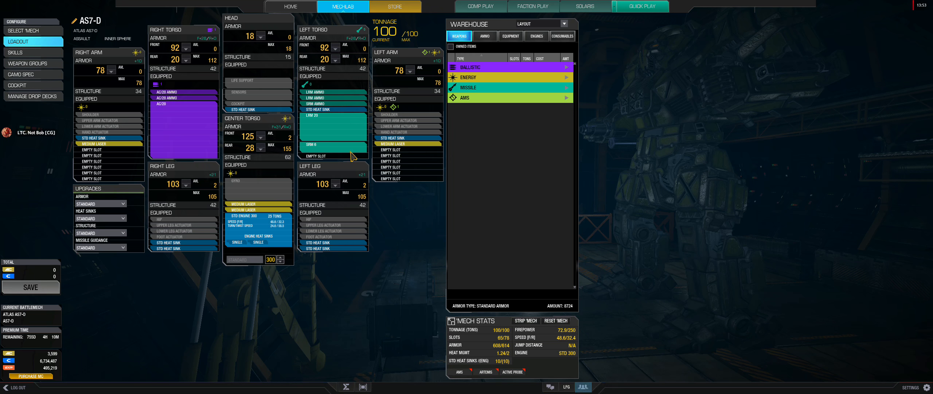
pyautogui.click(262, 150)
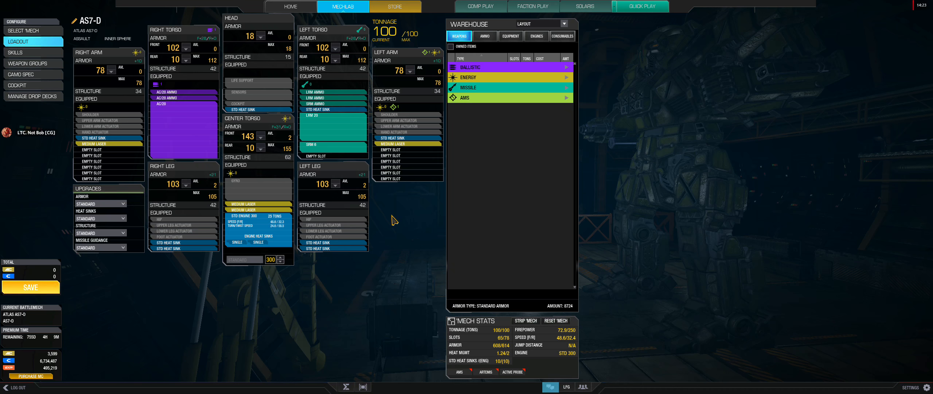
pyautogui.moveTo(404, 210)
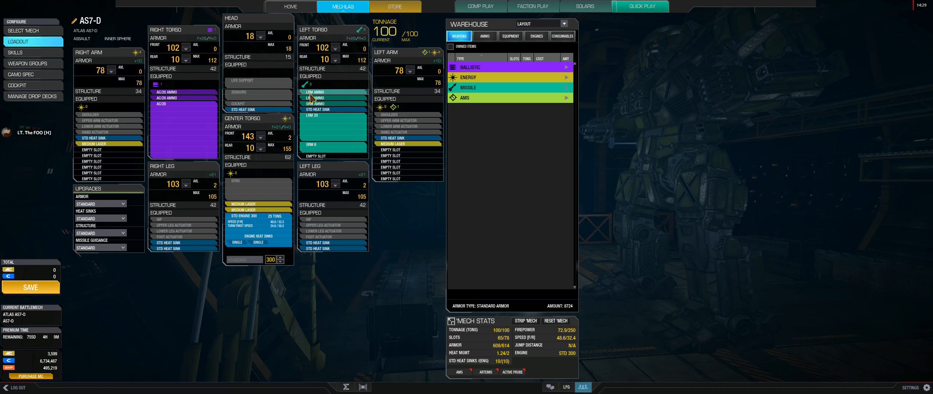
pyautogui.moveTo(308, 89)
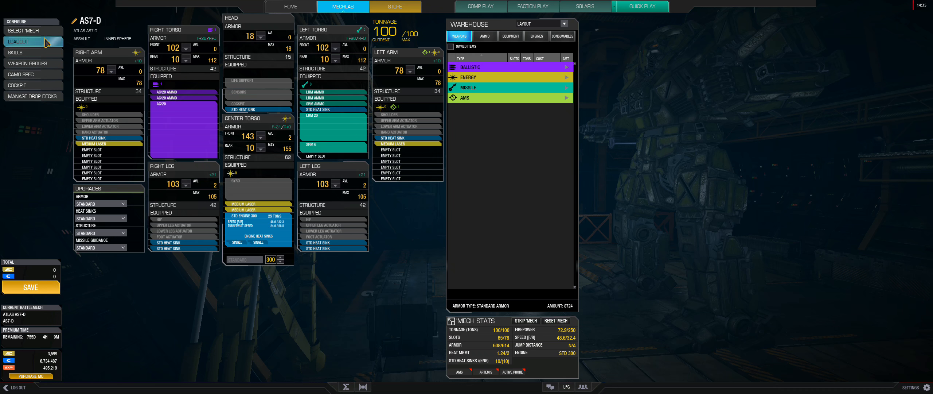
pyautogui.click(23, 31)
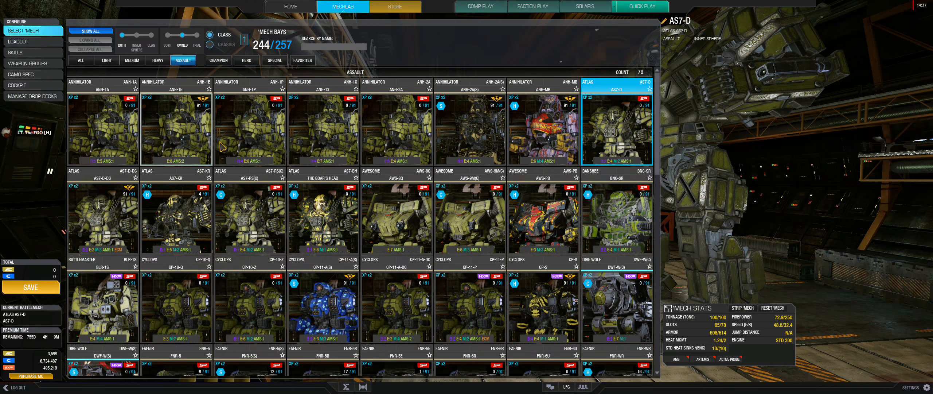
pyautogui.moveTo(175, 219)
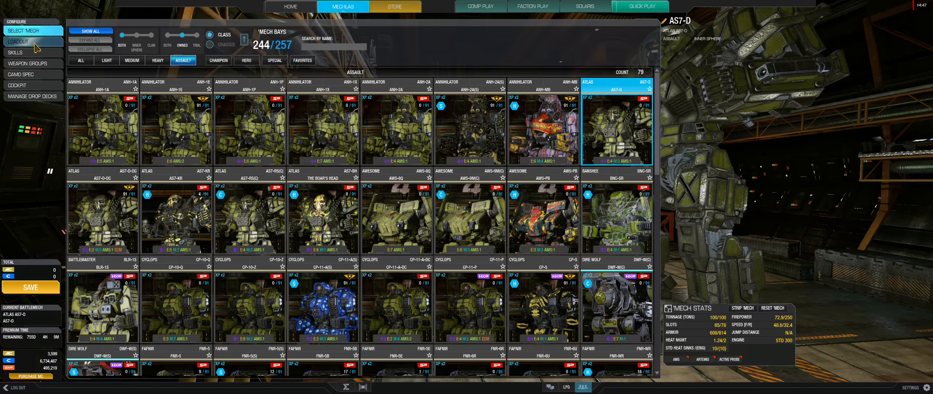
pyautogui.click(18, 41)
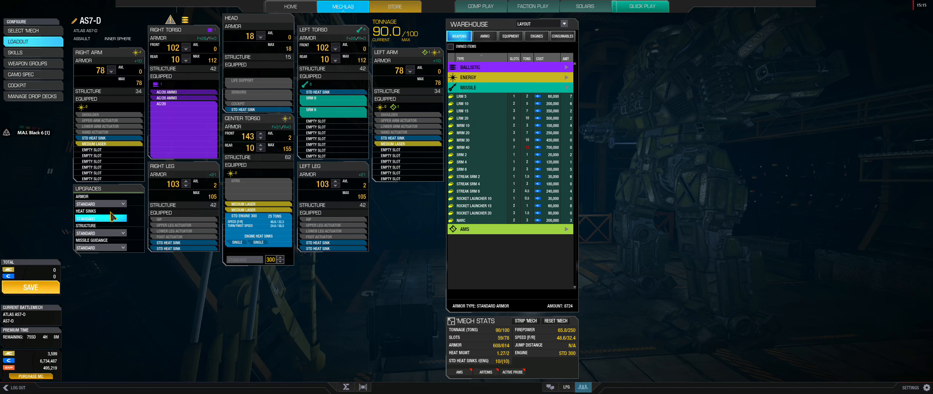
# Set the Atlas's Missile Guidance upgrade to Artemis.
pyautogui.click(100, 247)
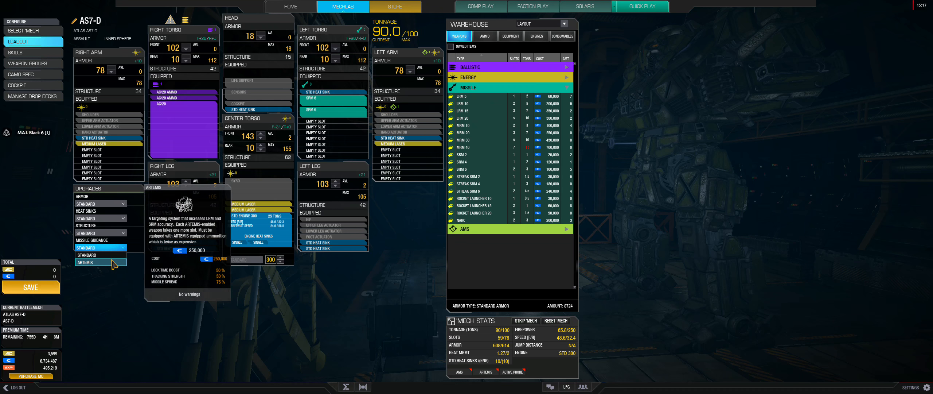
pyautogui.click(85, 262)
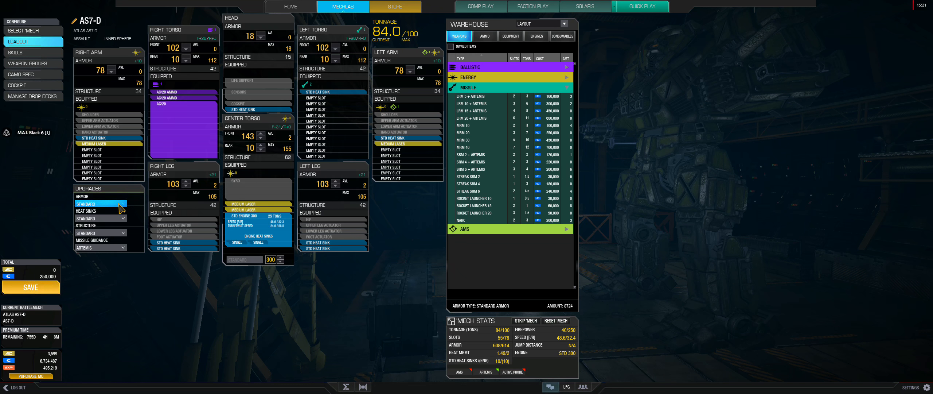
pyautogui.moveTo(100, 203)
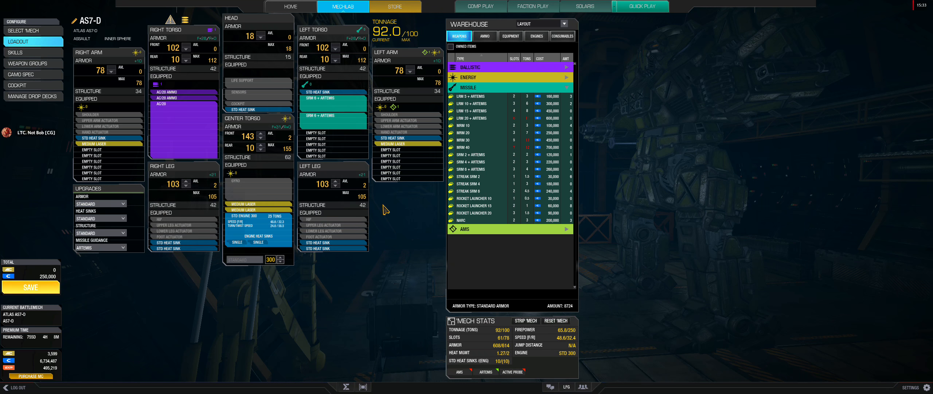
pyautogui.moveTo(423, 222)
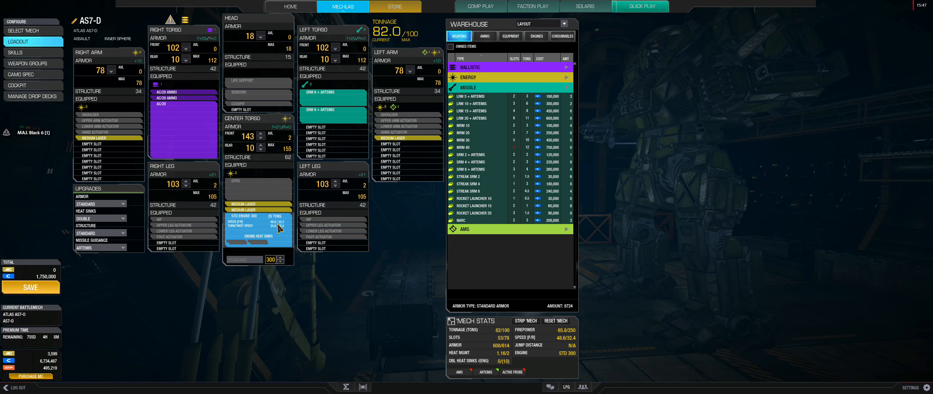
pyautogui.moveTo(280, 235)
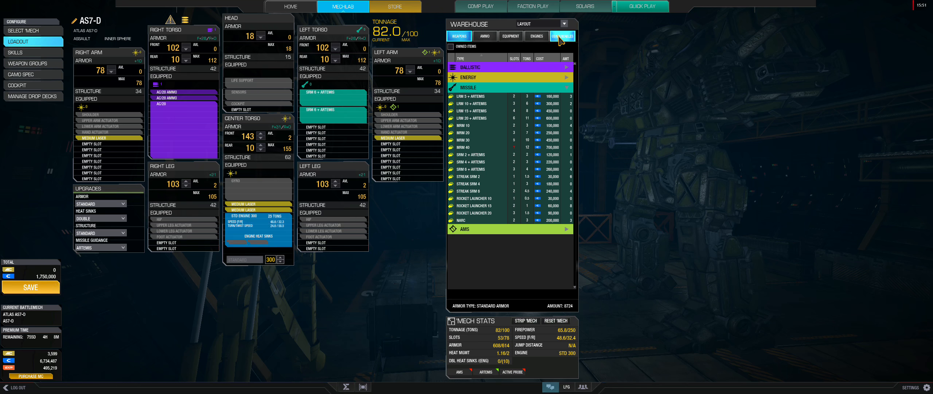
# Swap the standard 300 engine for a Light Engine 310, bringing the Atlas to 79.5/100 tons.
pyautogui.click(537, 36)
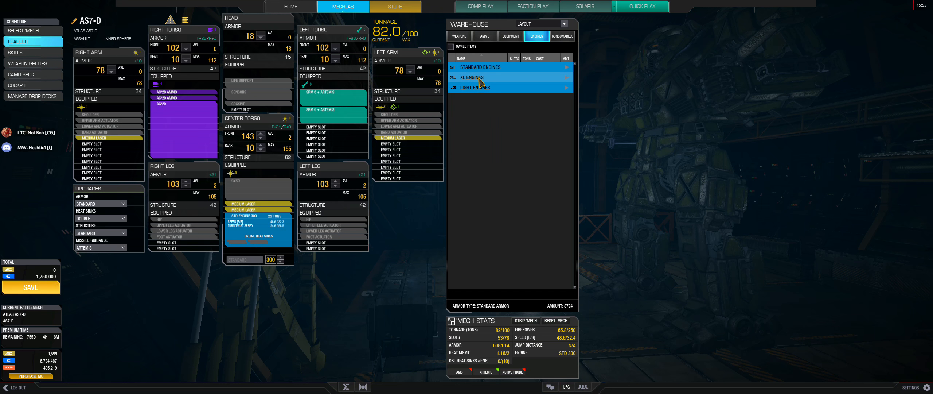
pyautogui.click(475, 88)
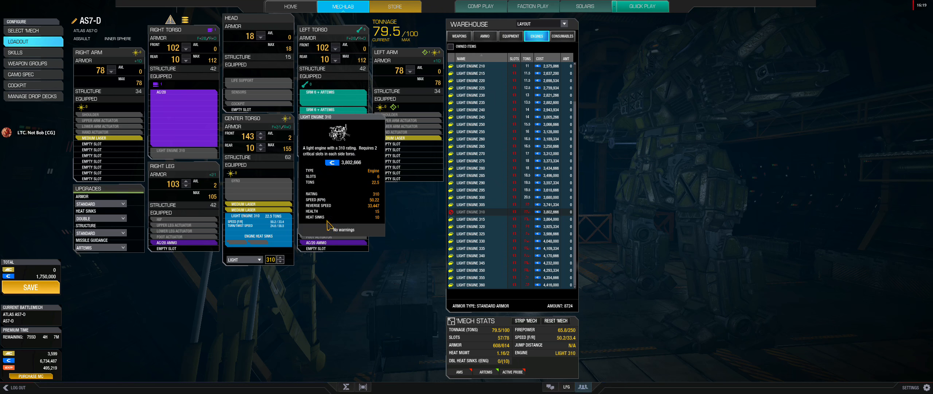
pyautogui.click(510, 36)
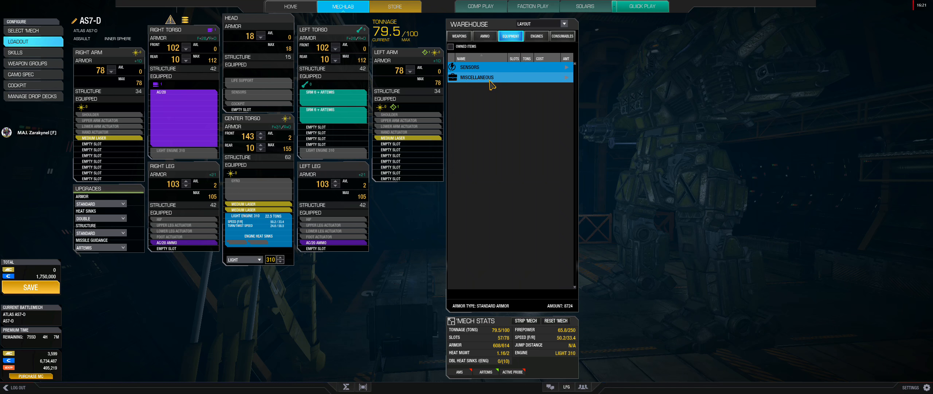
# Fit two Double Heat Sinks from Miscellaneous into the engine slots, reaching 81.5/100 tons.
pyautogui.click(477, 77)
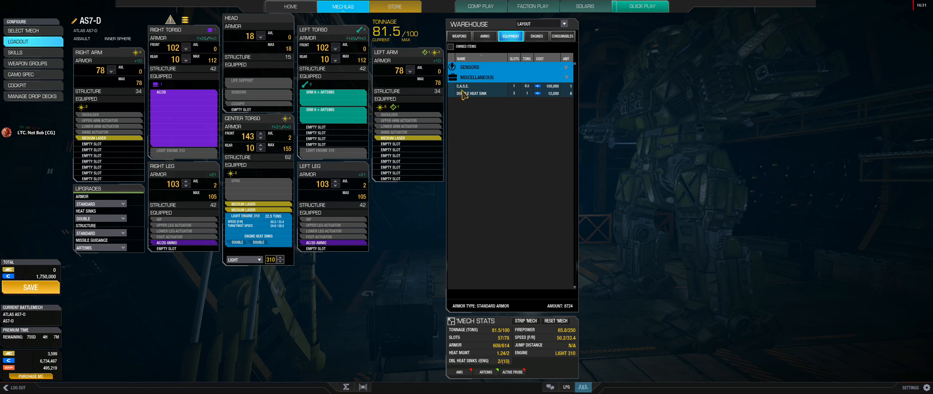
pyautogui.moveTo(480, 248)
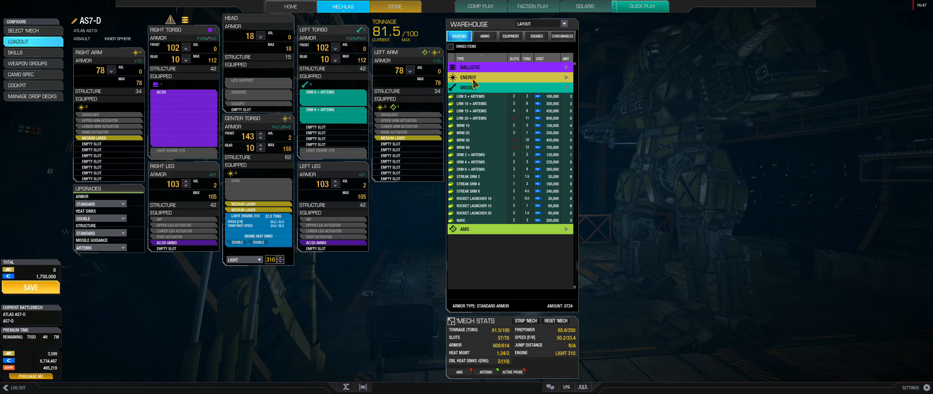
# Replace the four Medium Lasers with Med Pulse Lasers, bringing tonnage to 85.5/100.
pyautogui.click(468, 77)
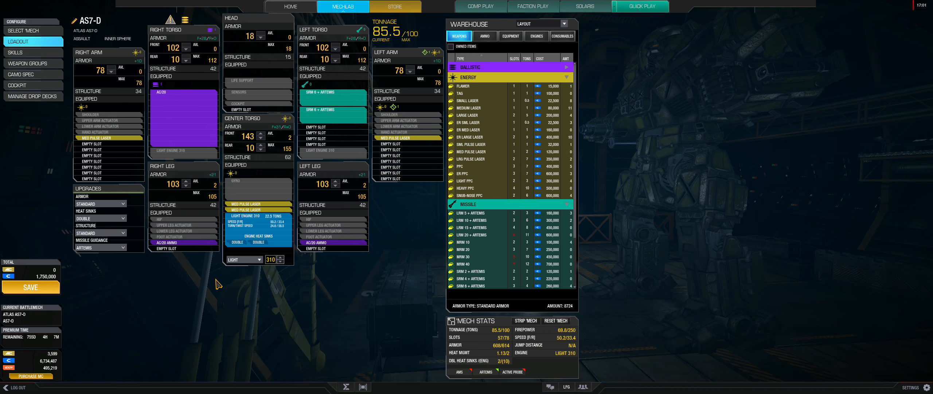
pyautogui.moveTo(100, 204)
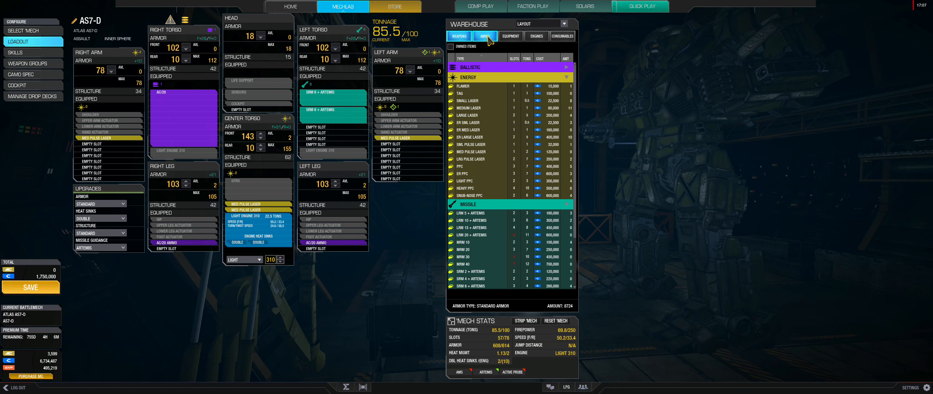
# Add AC/20 and Artemis SRM ammo plus extra Double Heat Sinks, reaching 94.5/100 tons.
pyautogui.click(484, 36)
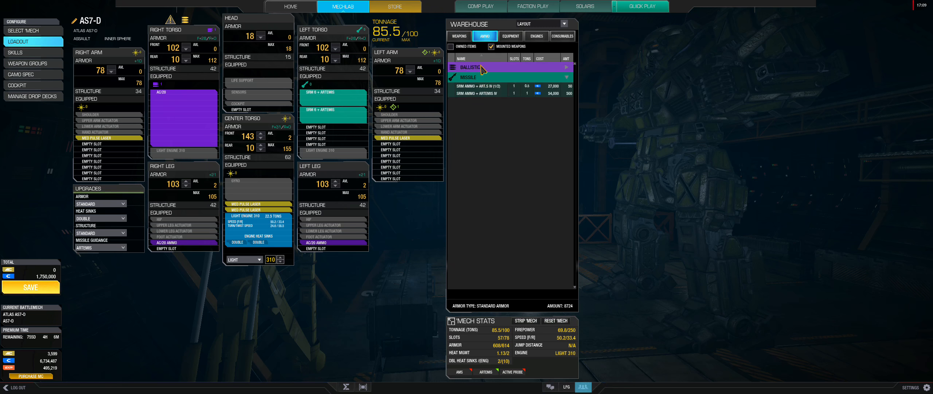
pyautogui.click(485, 67)
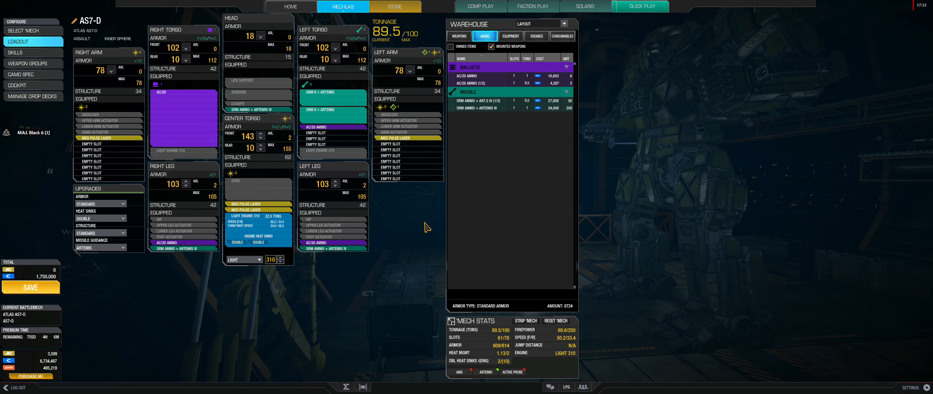
pyautogui.moveTo(409, 210)
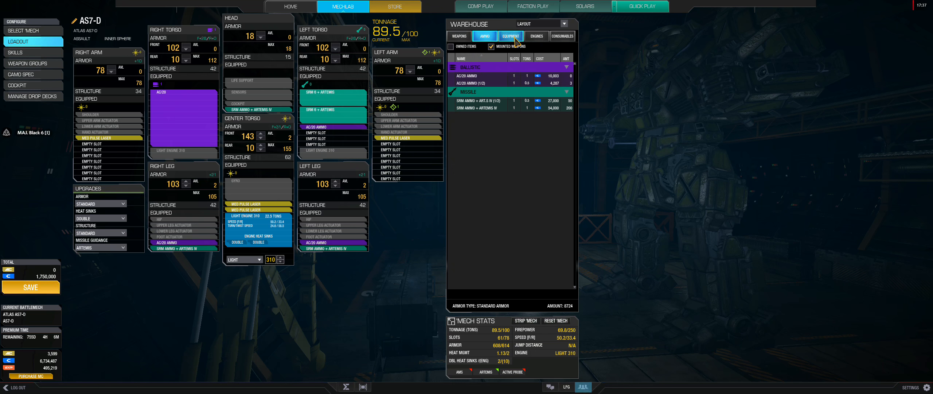
pyautogui.click(510, 36)
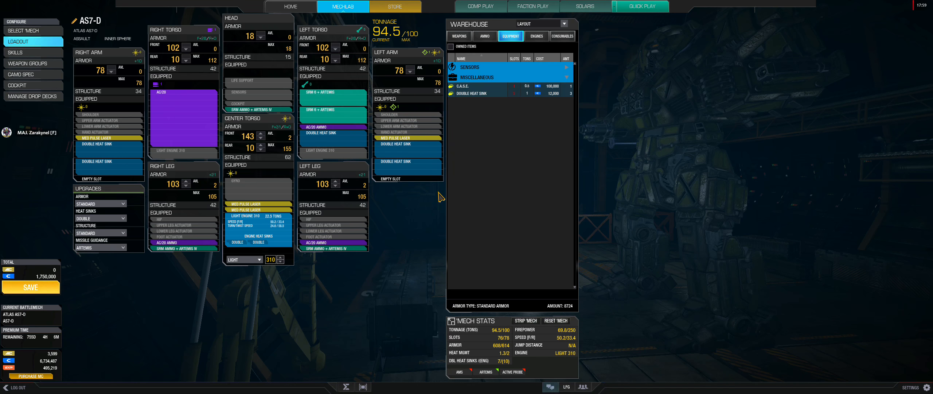
# Switch the warehouse back to the Weapons catalogue showing energy weapons.
pyautogui.click(459, 36)
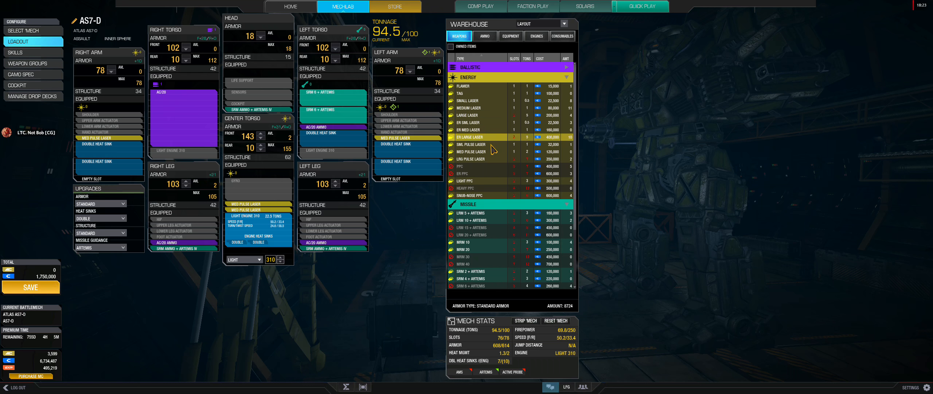
pyautogui.moveTo(495, 164)
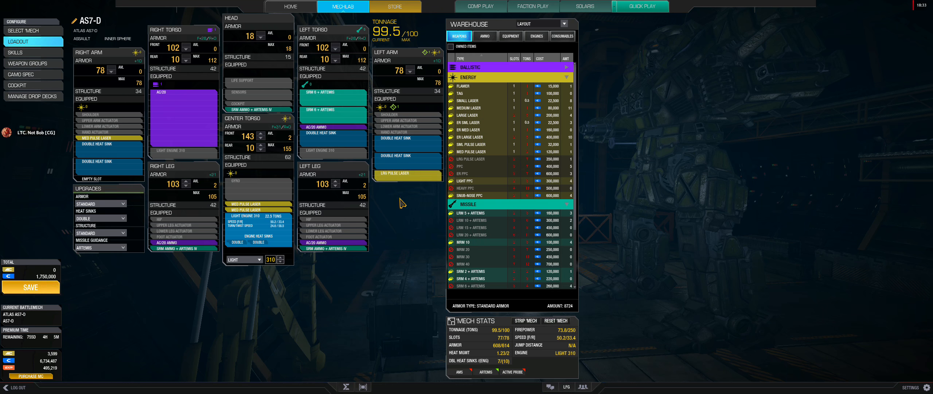
pyautogui.moveTo(390, 204)
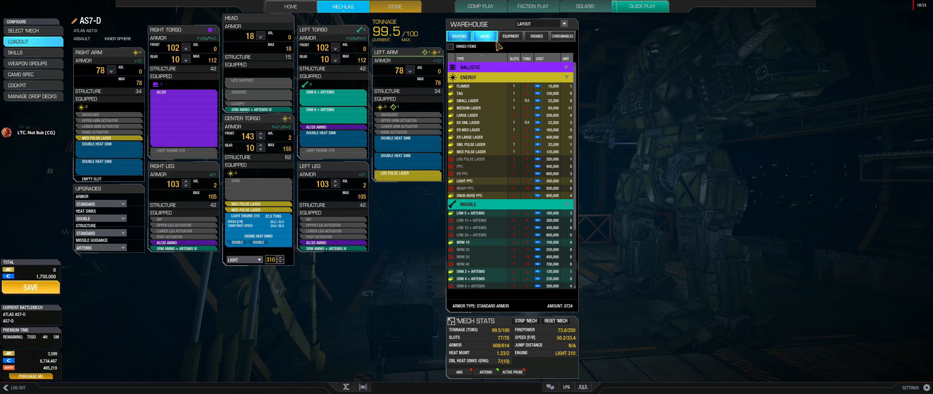
# Save the 100-ton Atlas loadout, buying the missing parts for 1,750,000 C-Bills.
pyautogui.click(485, 35)
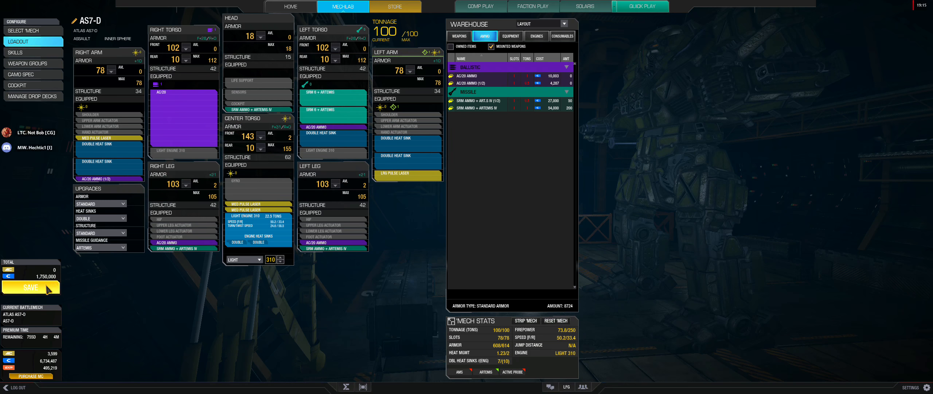
pyautogui.click(31, 286)
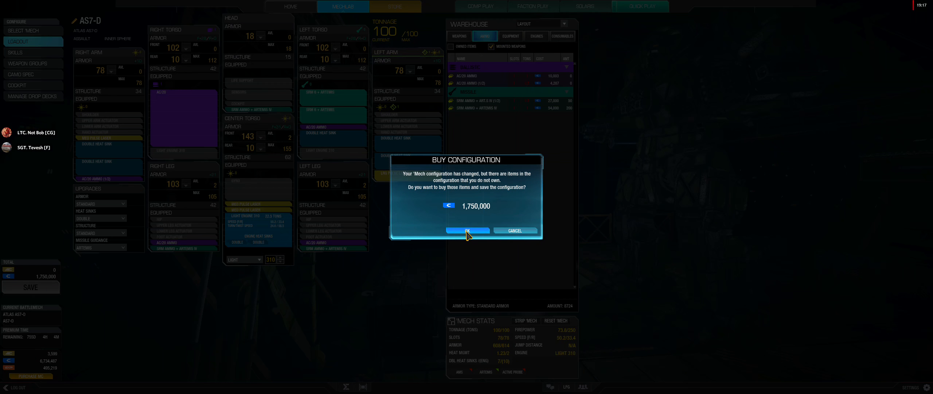
pyautogui.click(467, 230)
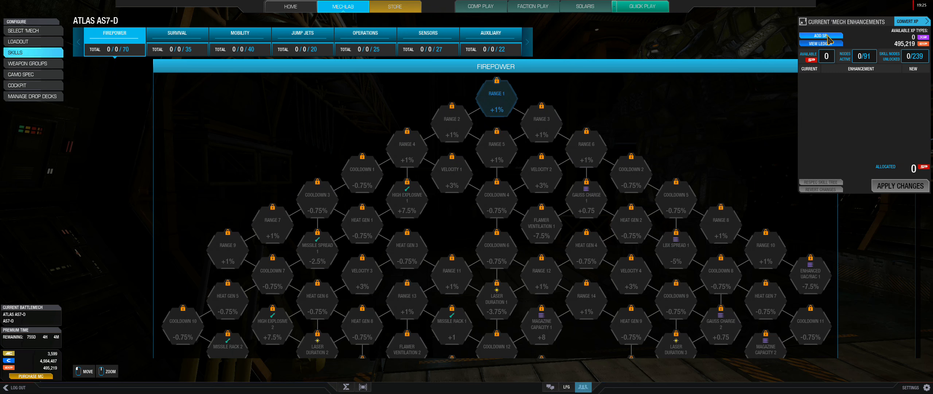
# Convert 93 general skill points with ADD SP, leaving 91 points to spend.
pyautogui.click(821, 36)
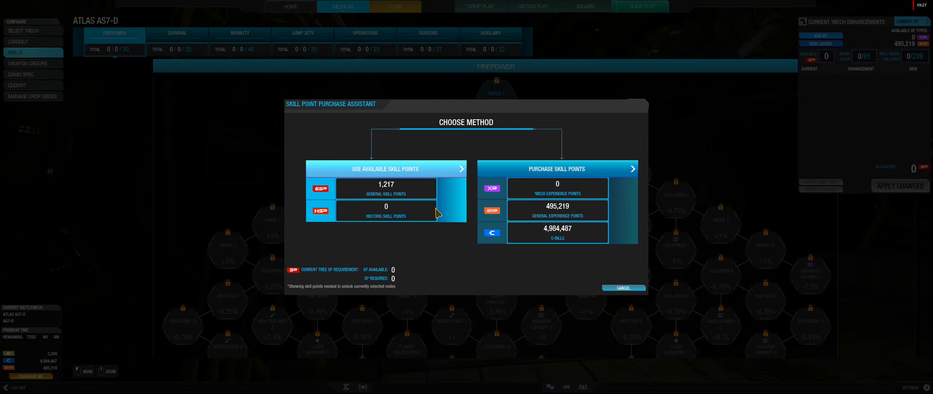
pyautogui.click(386, 168)
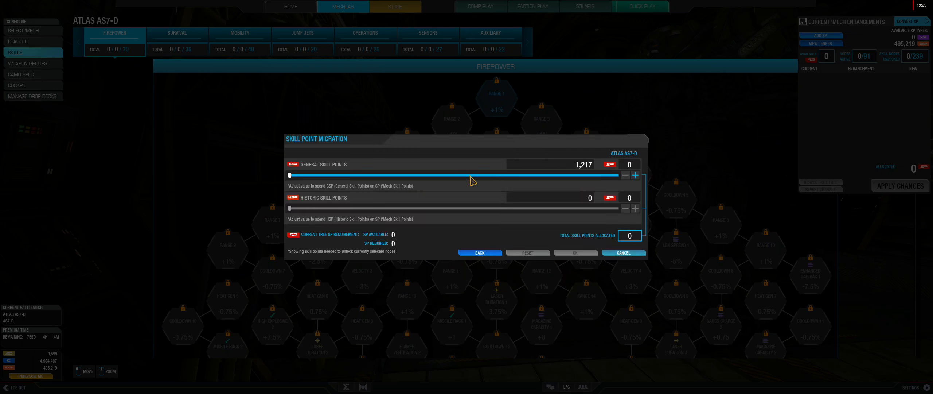
pyautogui.moveTo(290, 174); pyautogui.dragTo(419, 174)
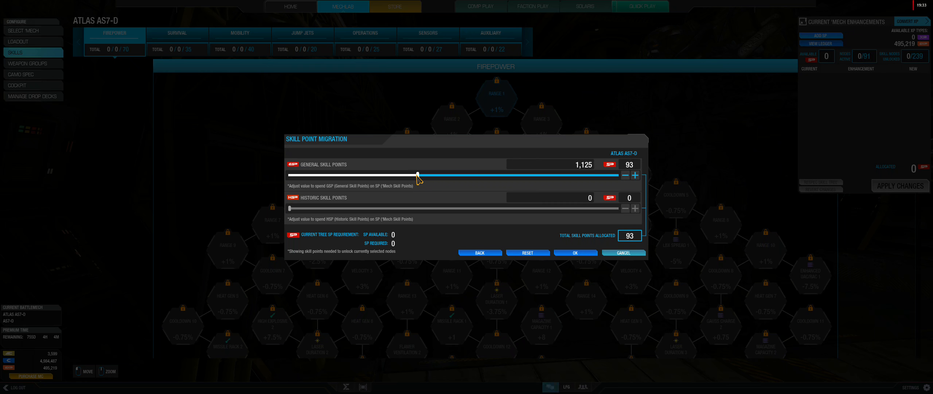
pyautogui.moveTo(418, 174); pyautogui.dragTo(414, 175)
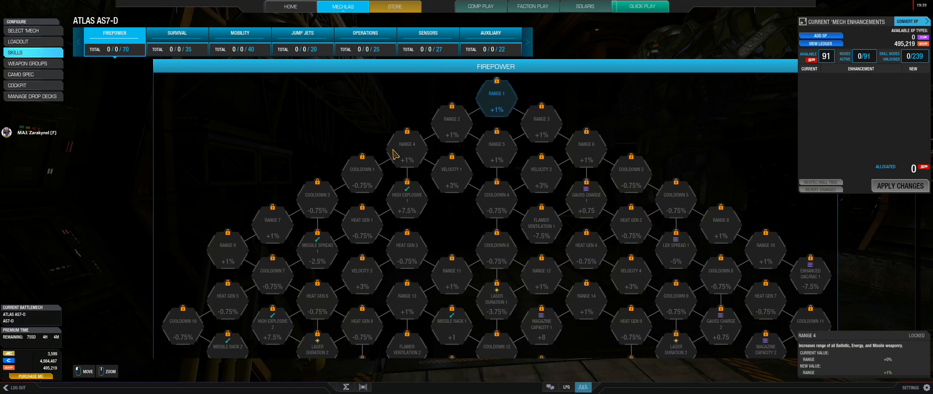
# Unlock all 33 Survival nodes, including Armor Hardening, and apply the changes.
pyautogui.click(177, 33)
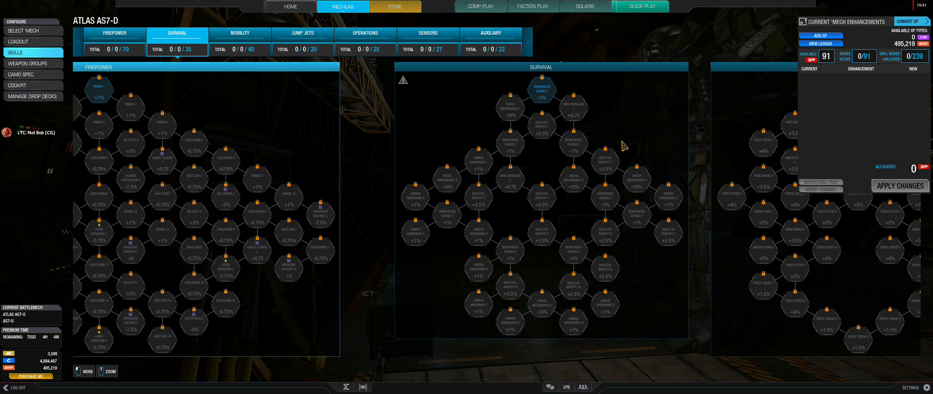
pyautogui.click(542, 125)
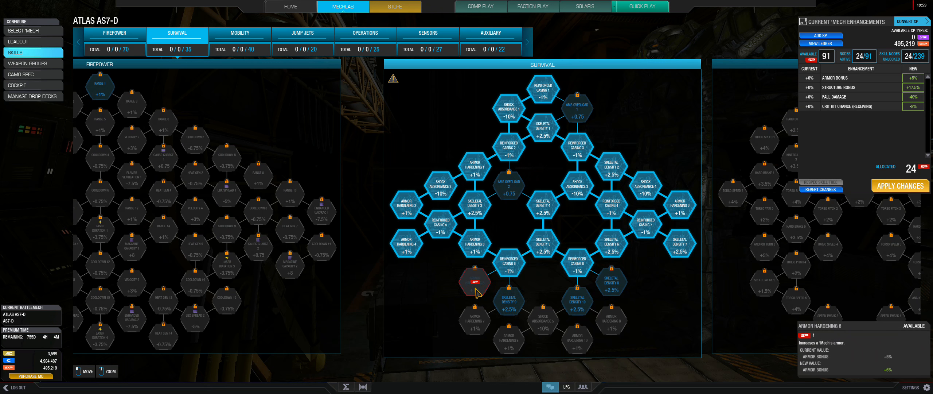
pyautogui.click(474, 282)
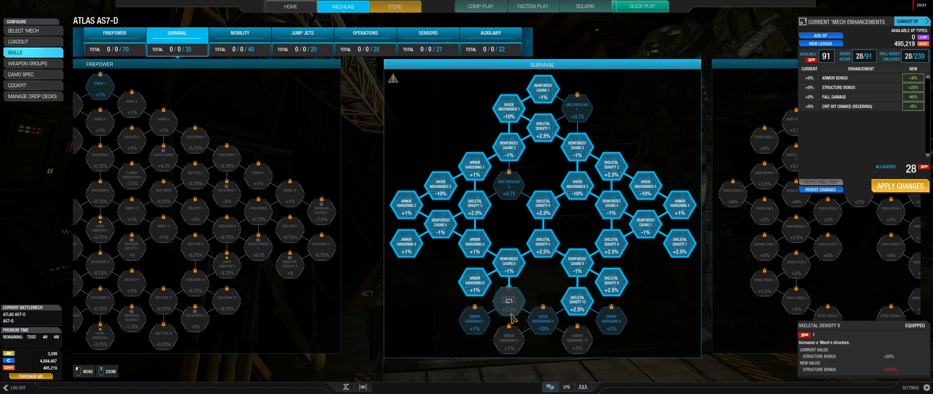
pyautogui.click(509, 300)
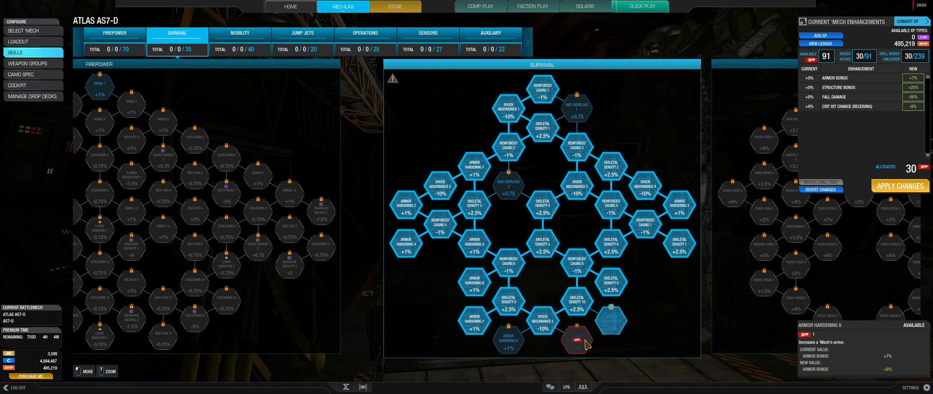
pyautogui.click(577, 339)
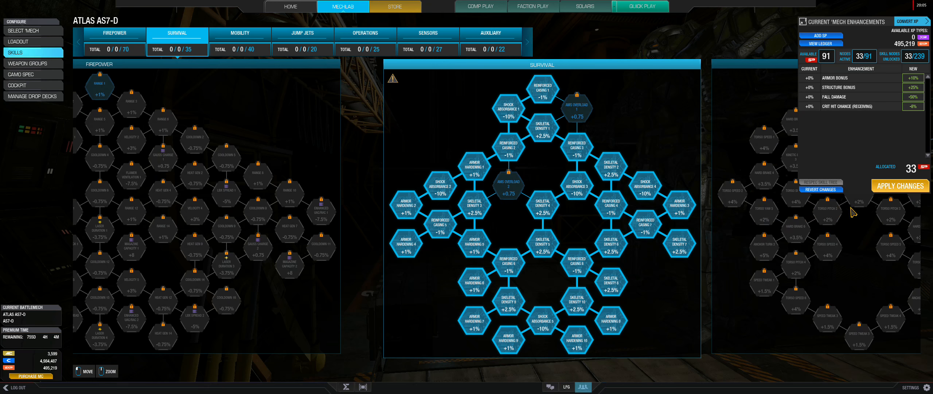
pyautogui.click(900, 185)
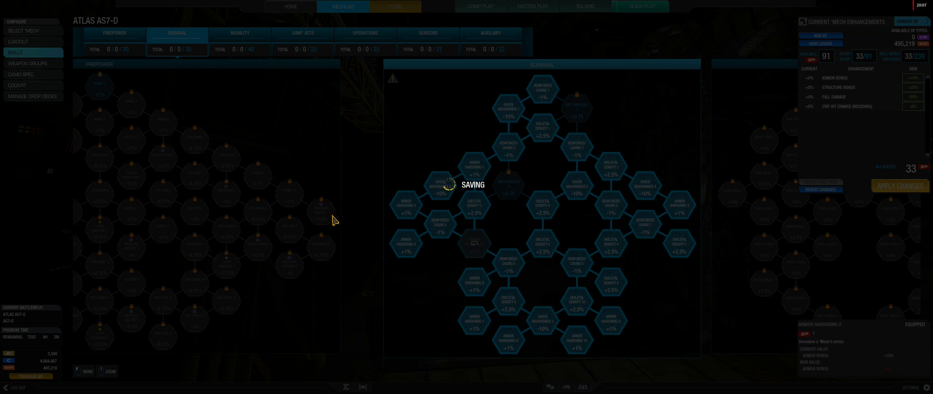
pyautogui.click(114, 33)
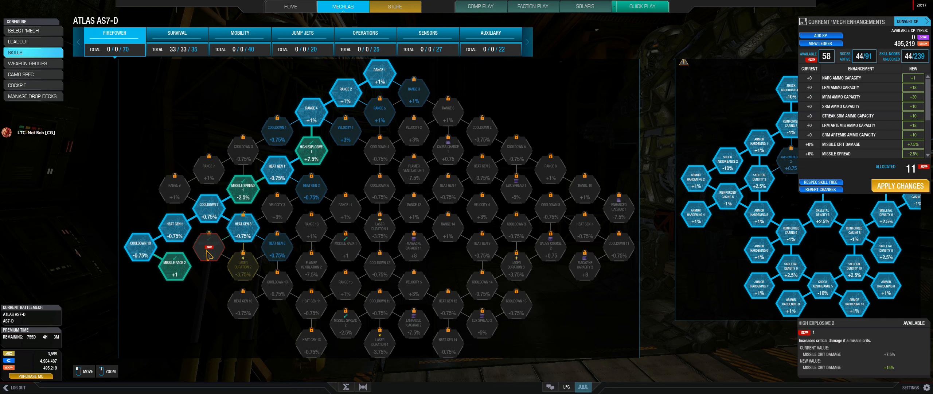
# Unlock and apply 26 Firepower nodes such as High Explosive 2, leaving 32 points.
pyautogui.click(209, 246)
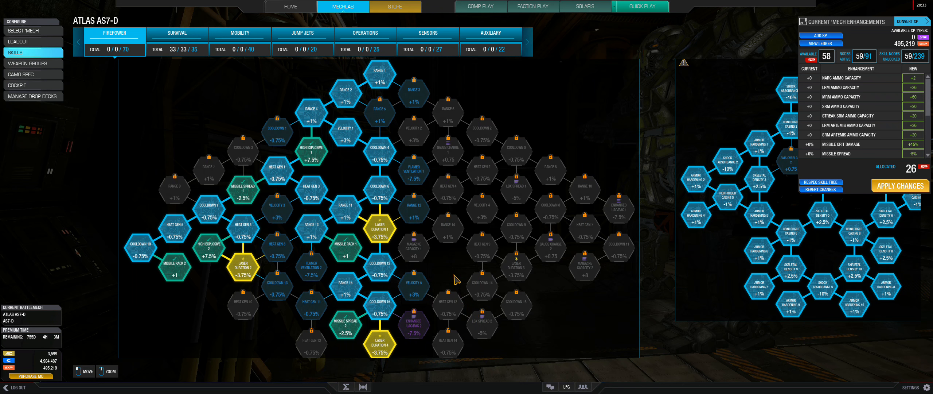
pyautogui.moveTo(429, 290)
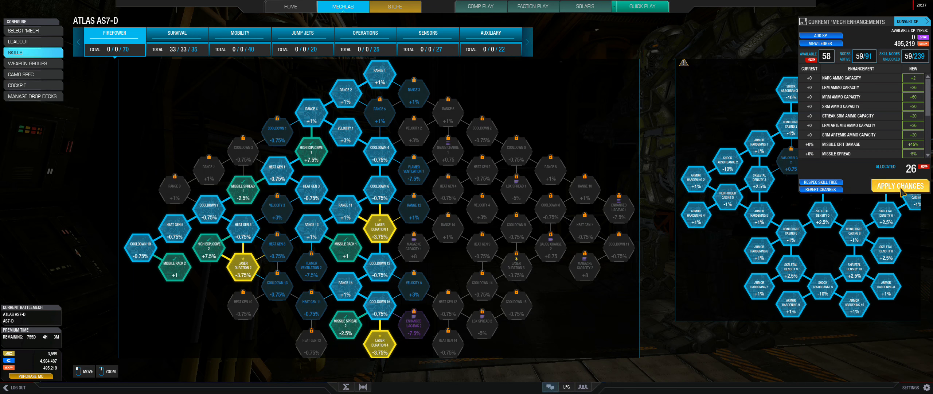
pyautogui.click(900, 186)
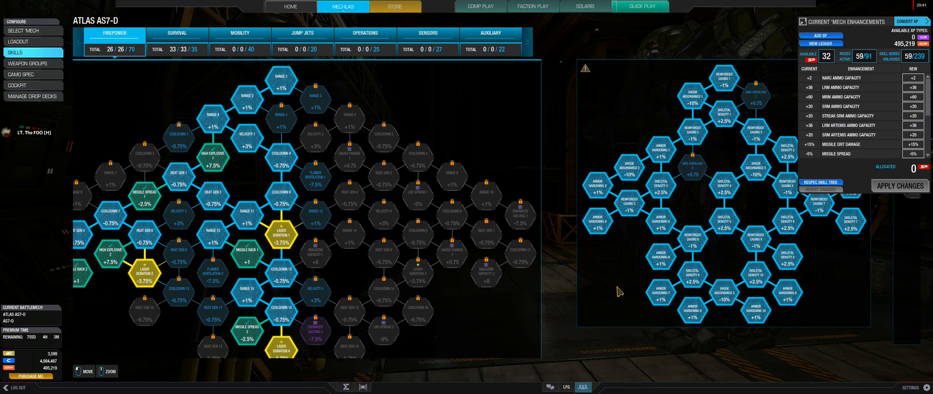
pyautogui.click(239, 33)
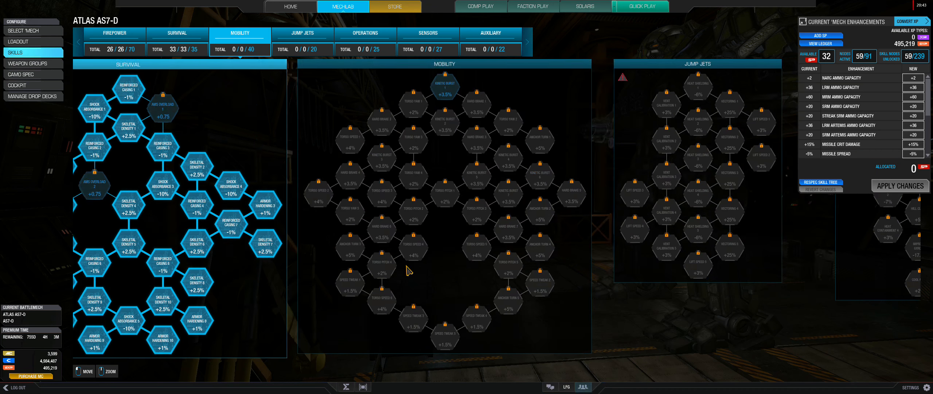
pyautogui.click(302, 32)
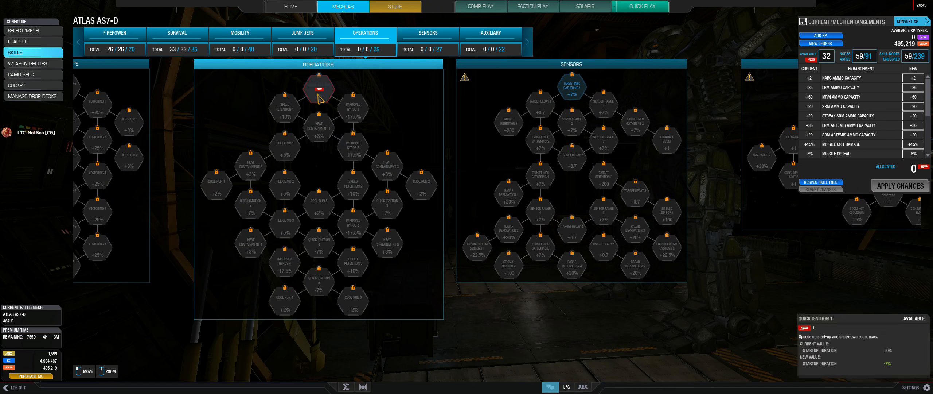
# Unlock Operations nodes down the tree, including Quick Ignition 4.
pyautogui.click(353, 107)
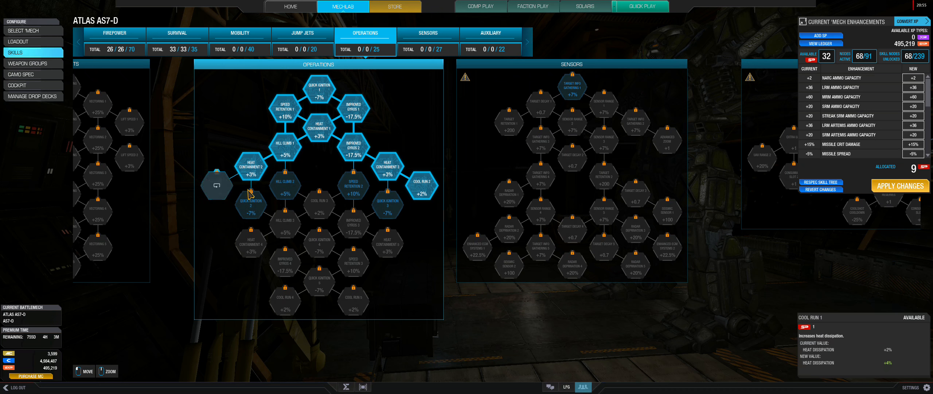
pyautogui.click(319, 203)
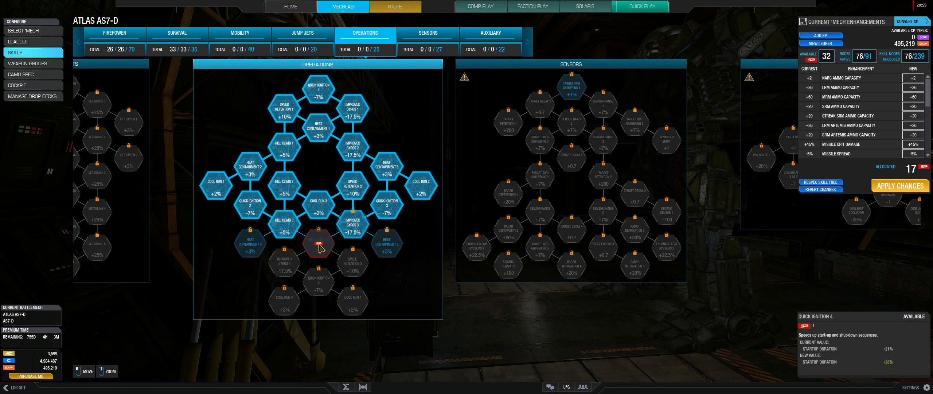
pyautogui.click(319, 243)
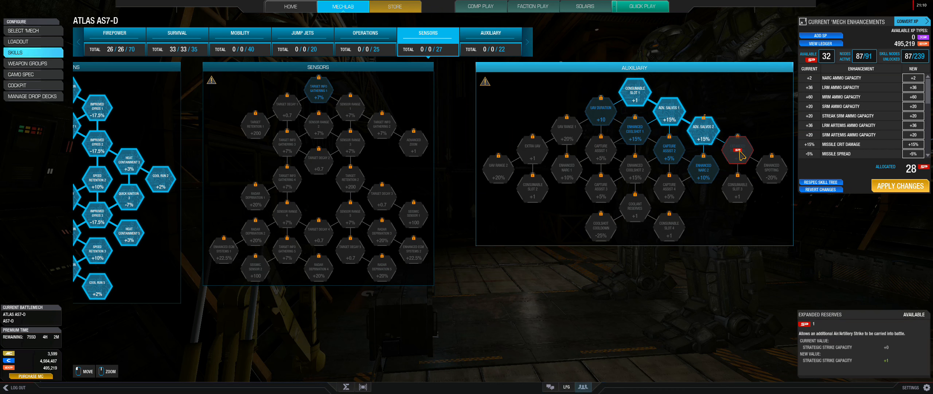
# Unlock Expanded Reserves and buy all queued skills for 31 SP.
pyautogui.click(738, 150)
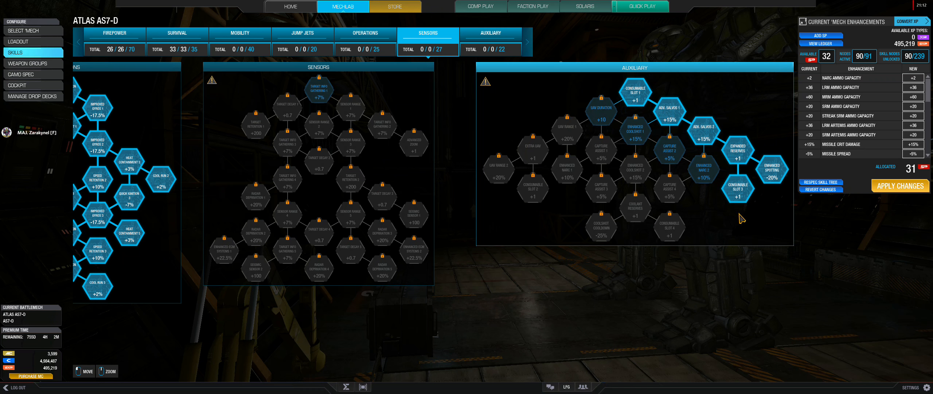
pyautogui.click(900, 186)
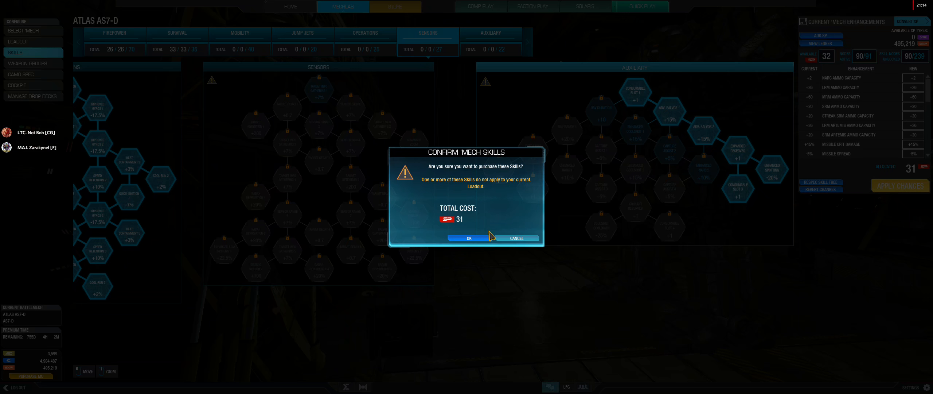
pyautogui.click(469, 237)
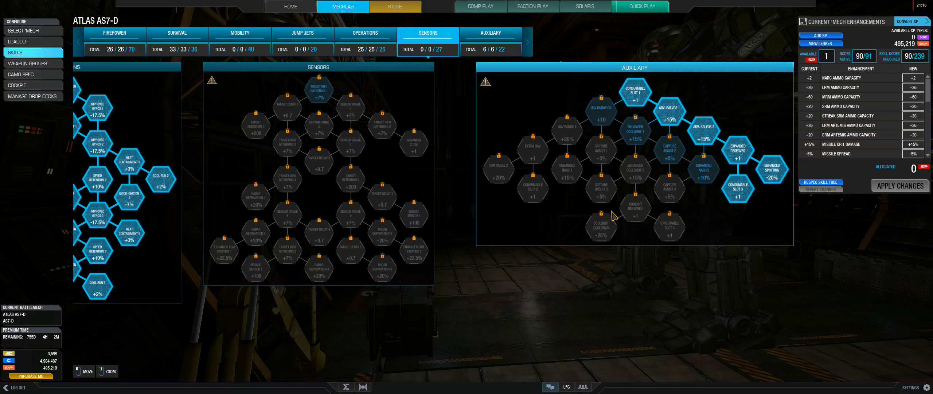
pyautogui.moveTo(663, 210)
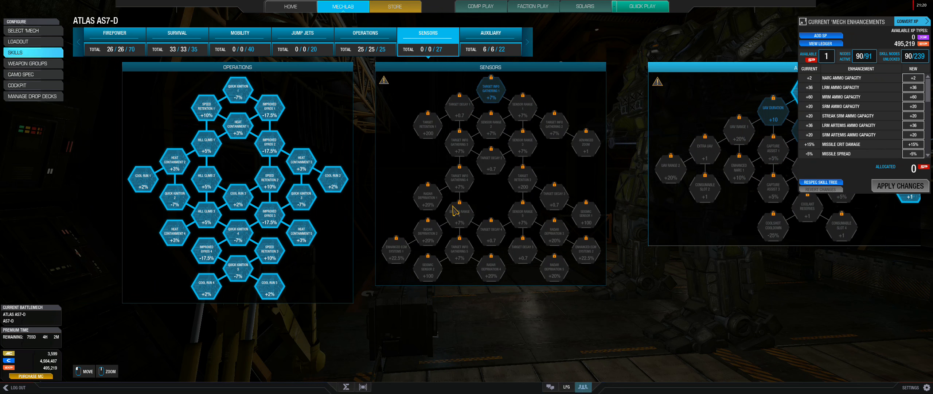
# Spend the last skill point on a 27th Firepower node and apply it.
pyautogui.click(303, 33)
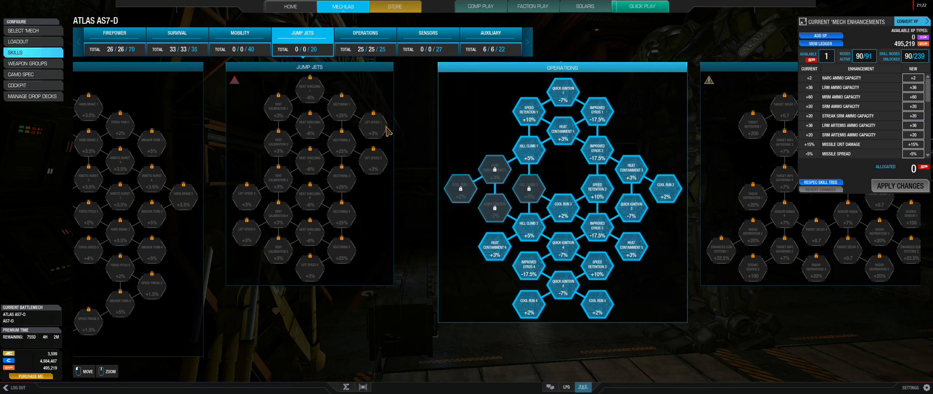
pyautogui.click(177, 33)
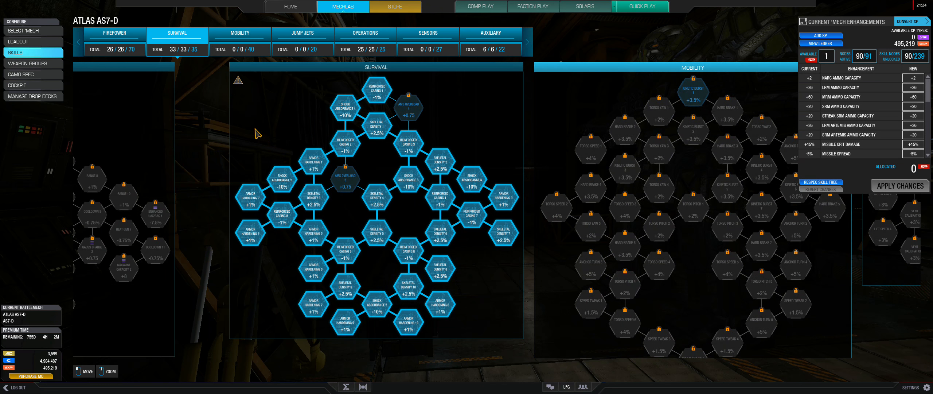
pyautogui.click(115, 33)
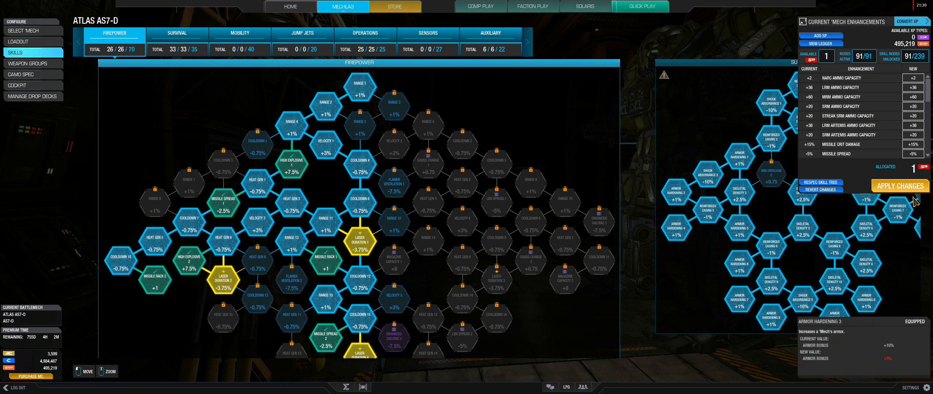
pyautogui.click(901, 185)
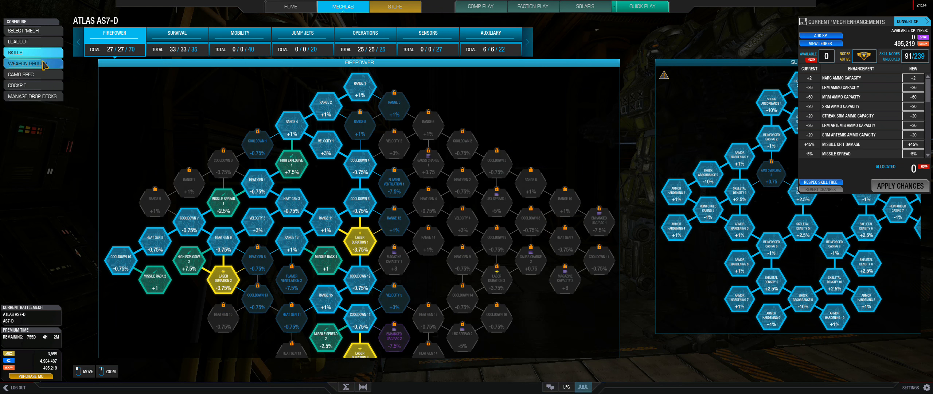
pyautogui.click(21, 74)
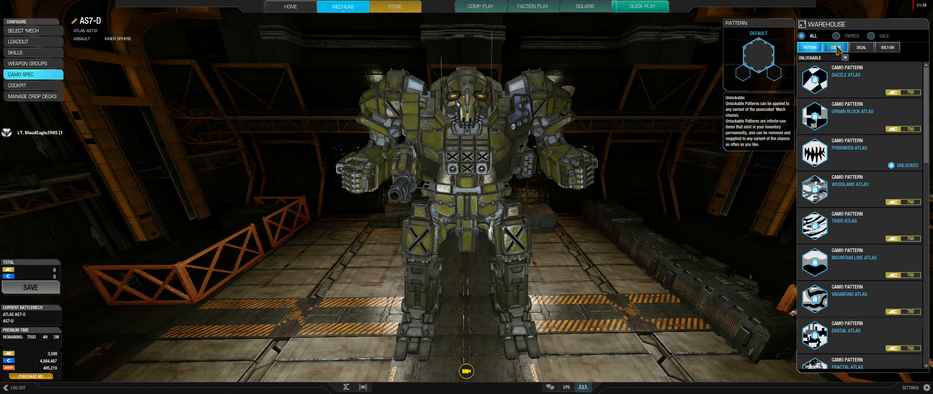
# Paint the Atlas with owned black and yellow colours and save the loadout.
pyautogui.click(836, 35)
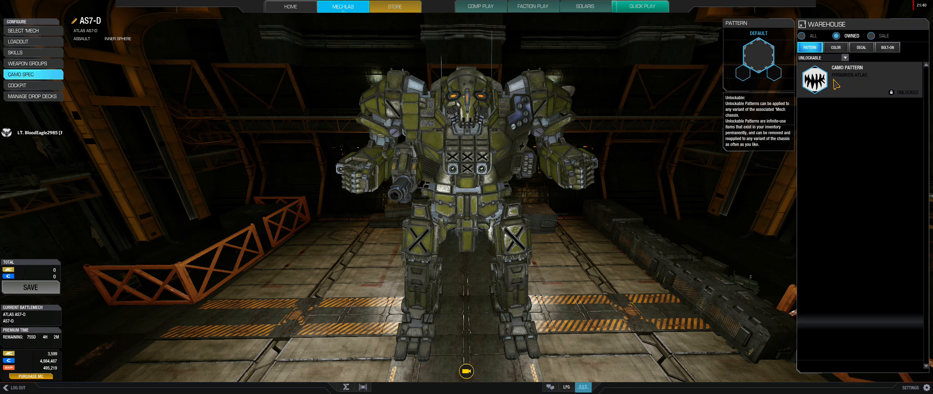
pyautogui.click(836, 47)
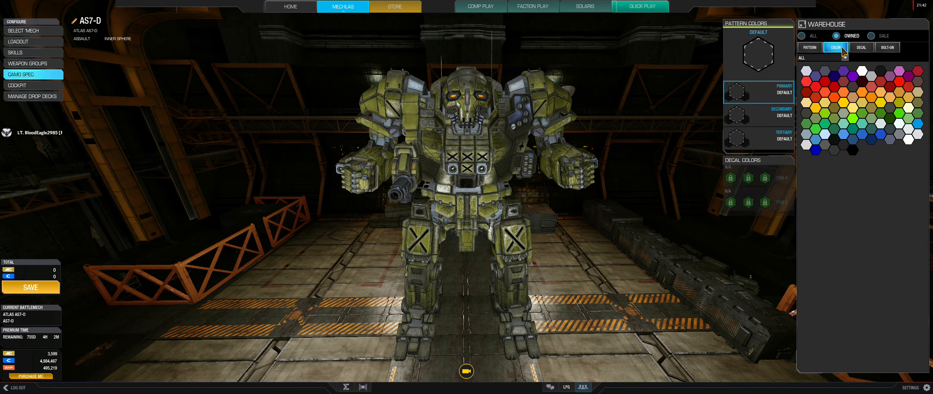
pyautogui.click(878, 72)
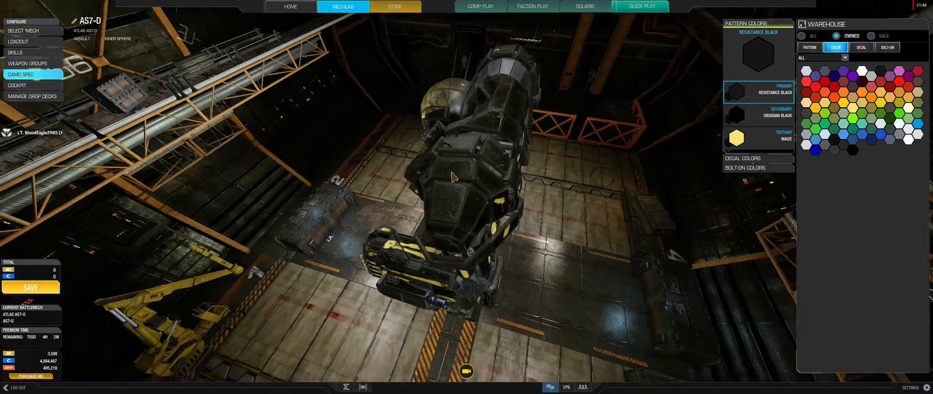
pyautogui.click(861, 47)
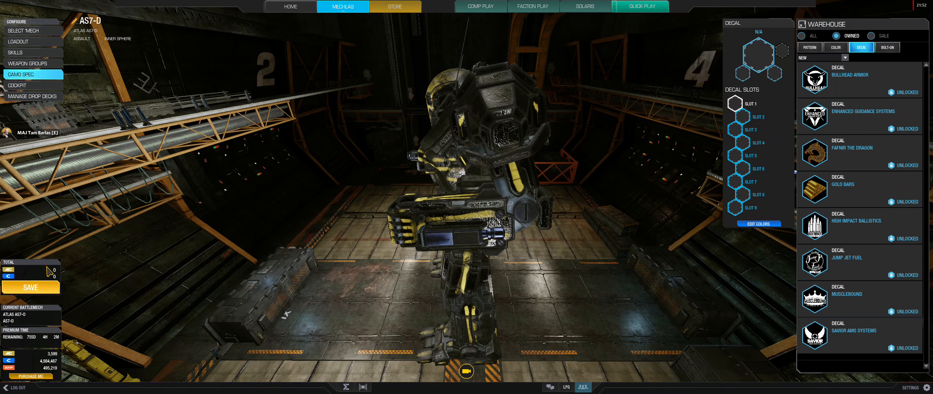
pyautogui.click(30, 287)
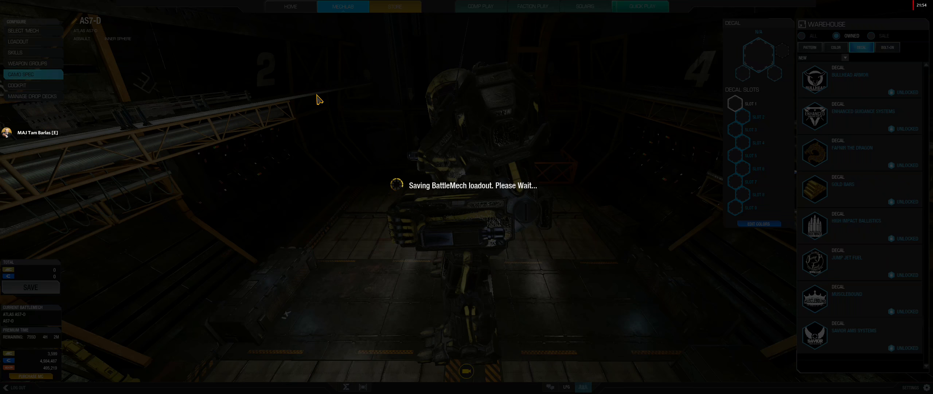
# Join the private match lobby from Home and ready the Atlas for Team 2.
pyautogui.click(291, 7)
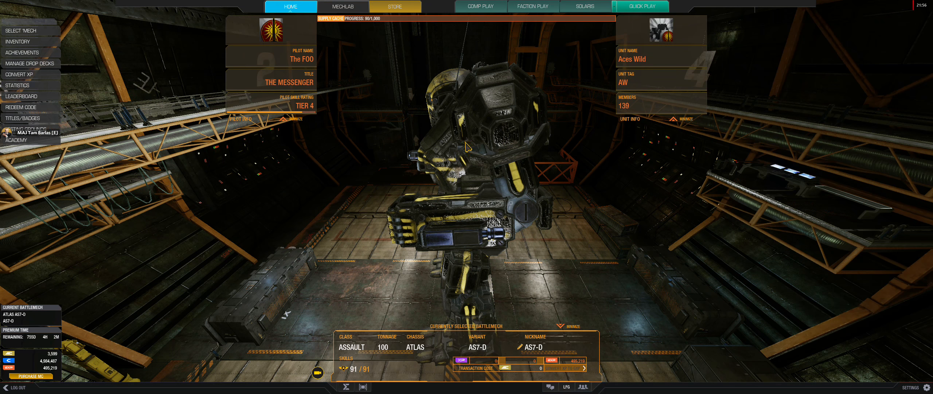
pyautogui.moveTo(580, 387)
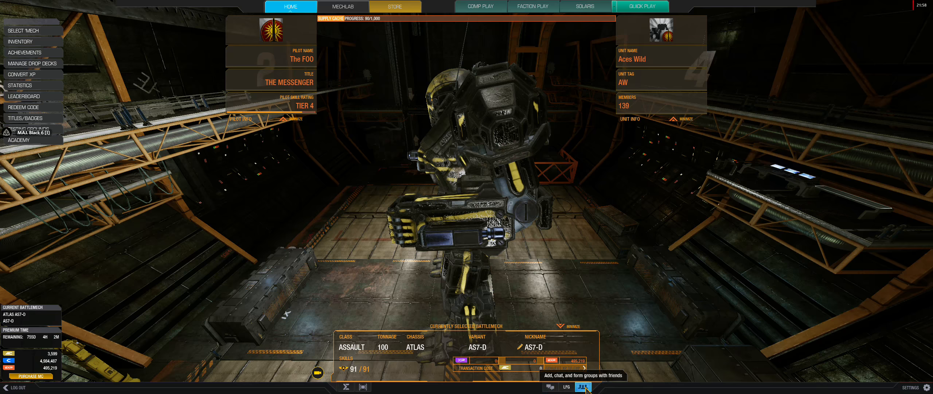
pyautogui.click(583, 389)
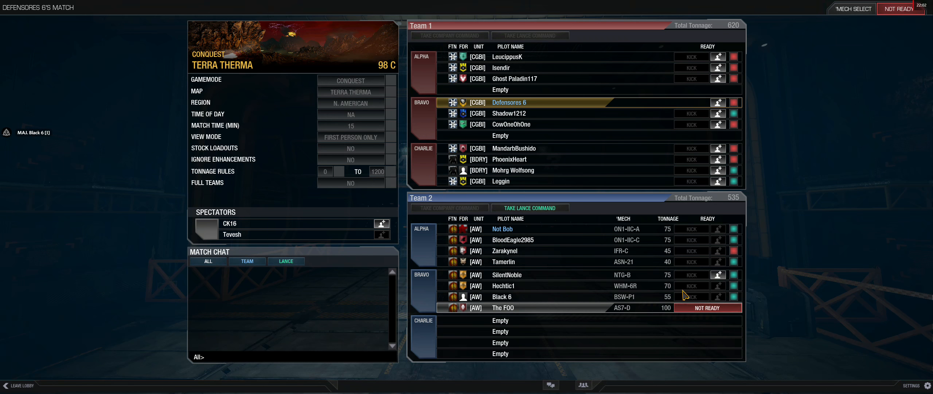
pyautogui.click(708, 307)
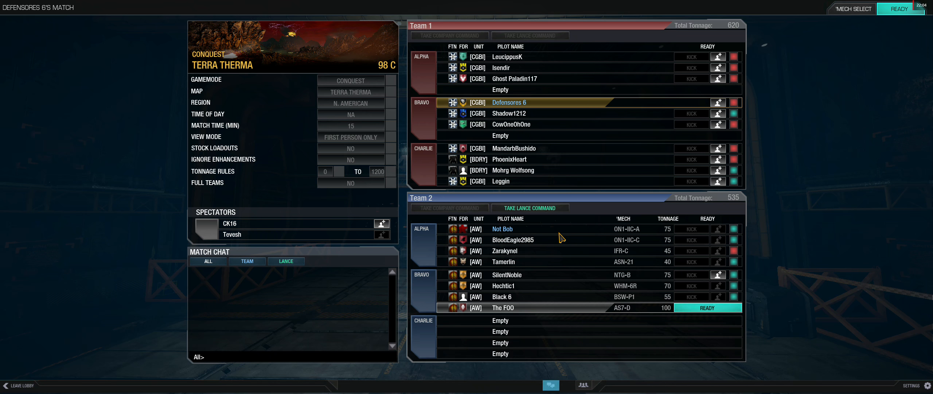